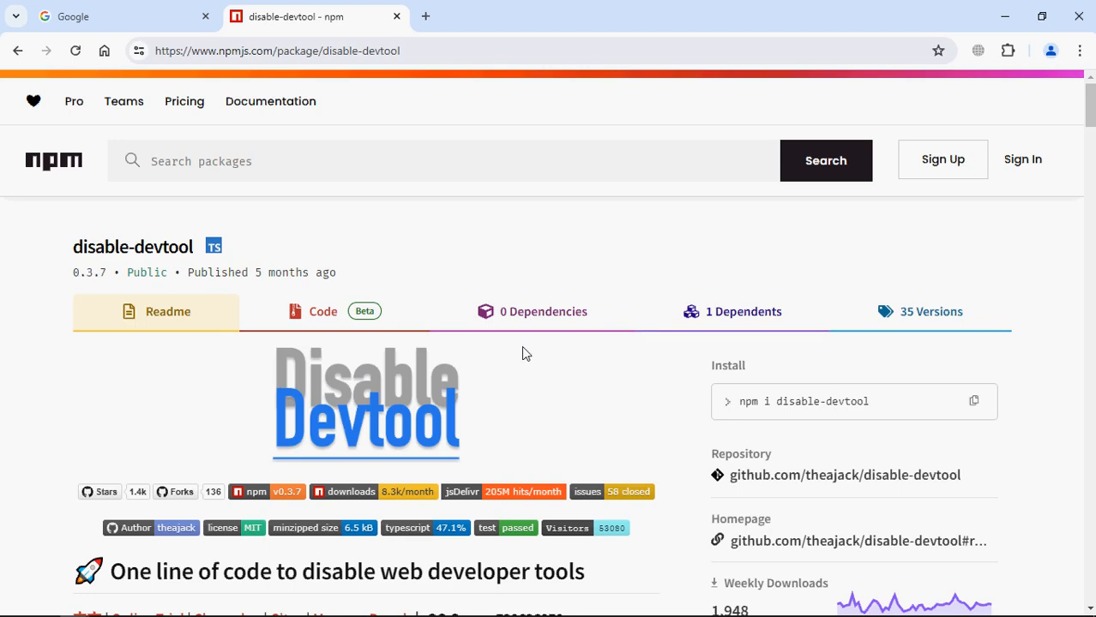
# Step: Link style.css in the head and add a text input and an h1 reading 9.99$
pyautogui.scroll(-3)
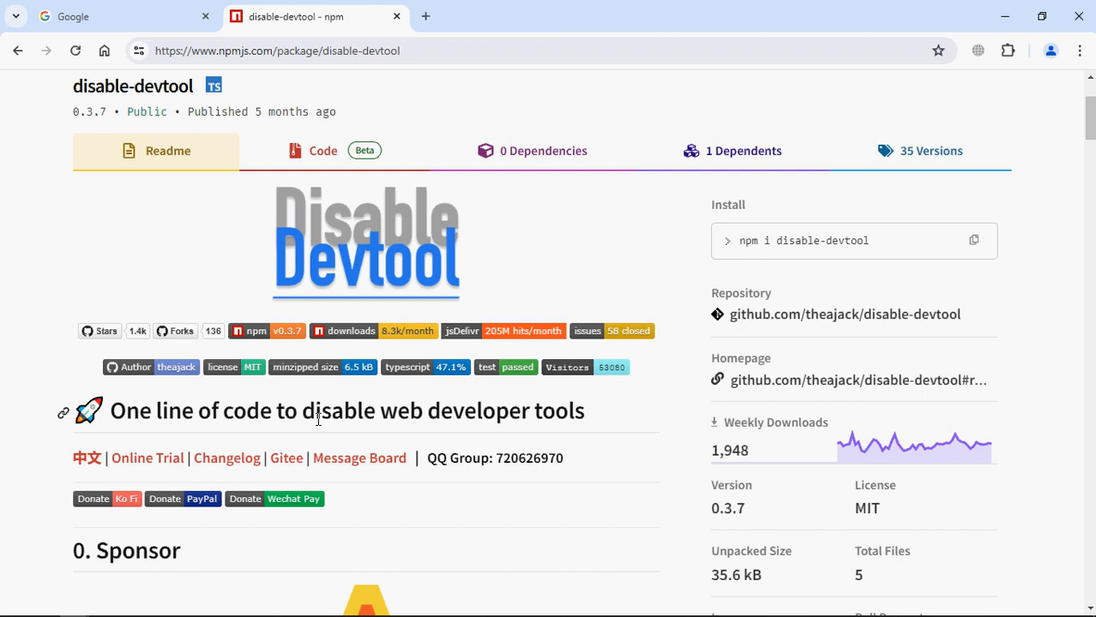
pyautogui.moveTo(219, 419)
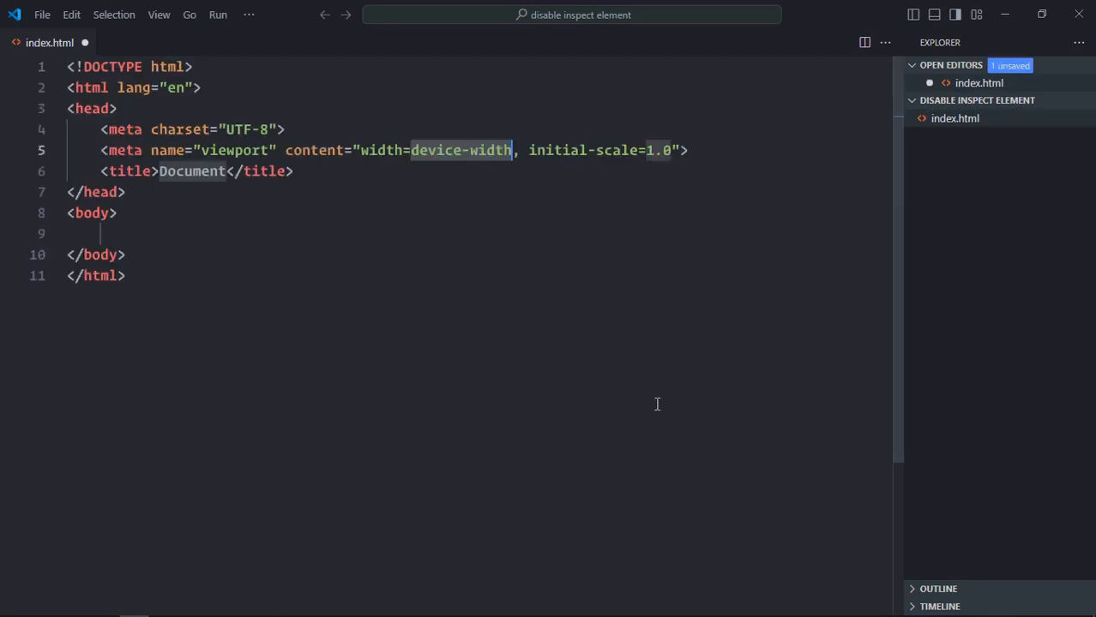
pyautogui.write('link rel="stylesheet" href="style.css">')
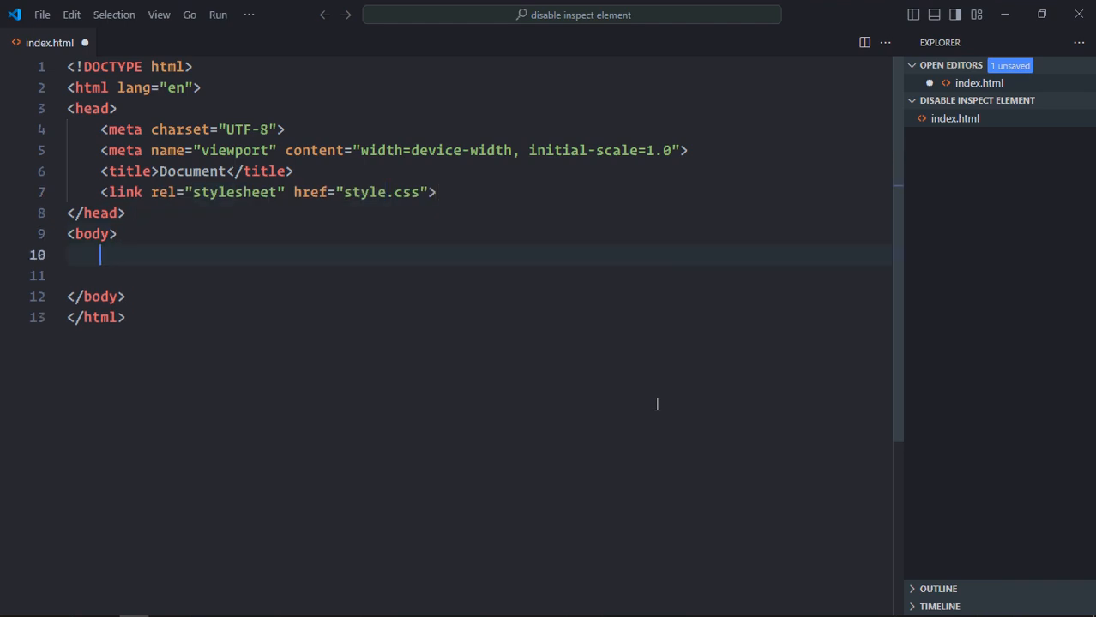
pyautogui.write('in')
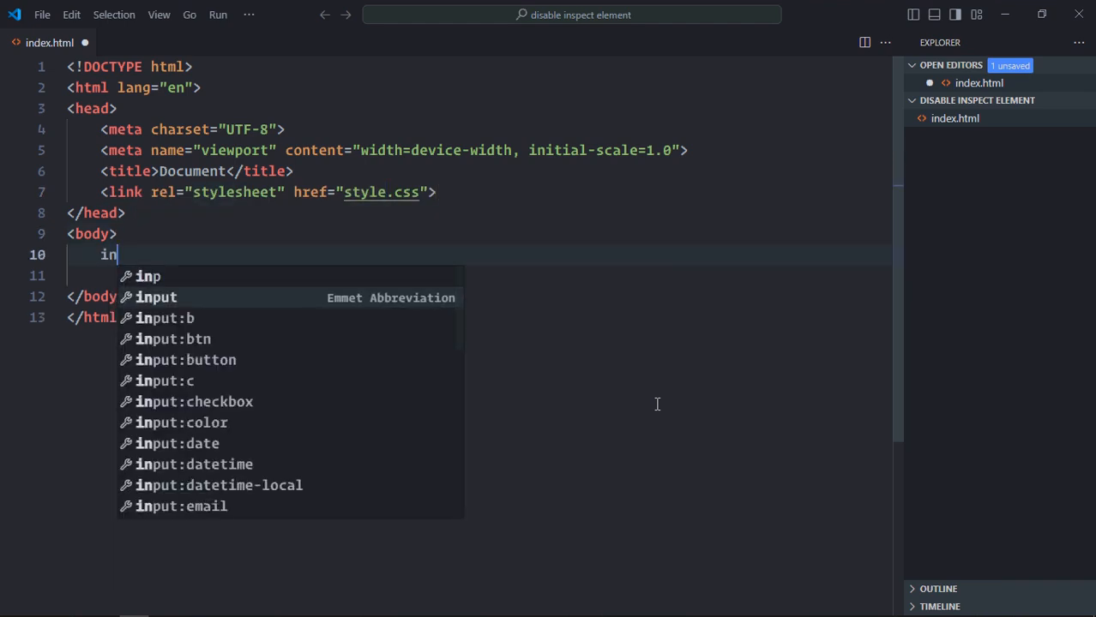
pyautogui.press('Tab')
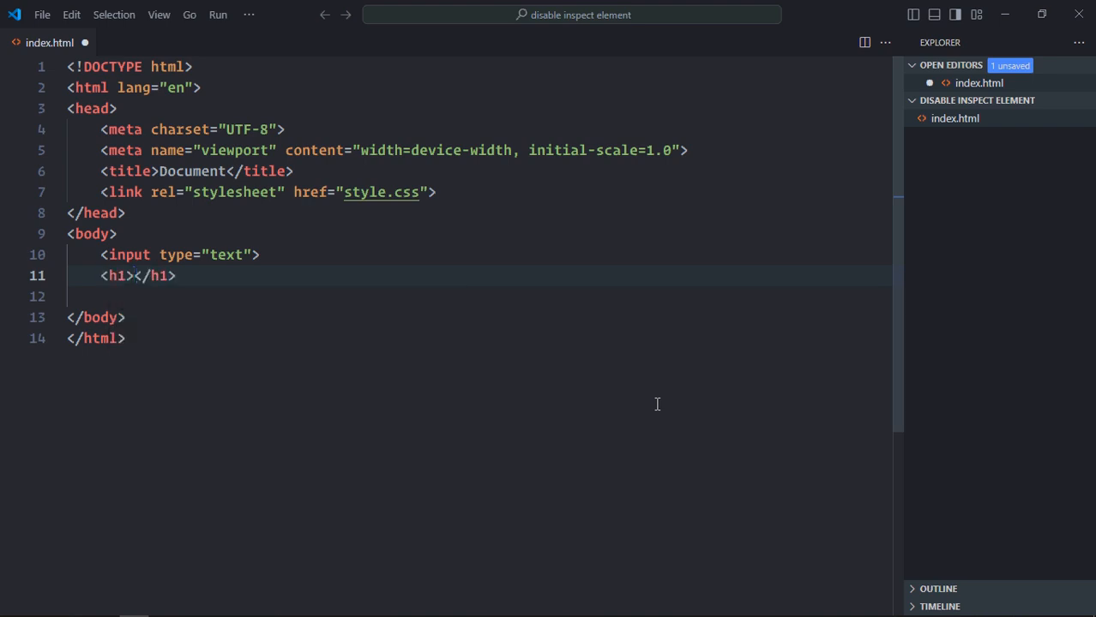
pyautogui.write('9')
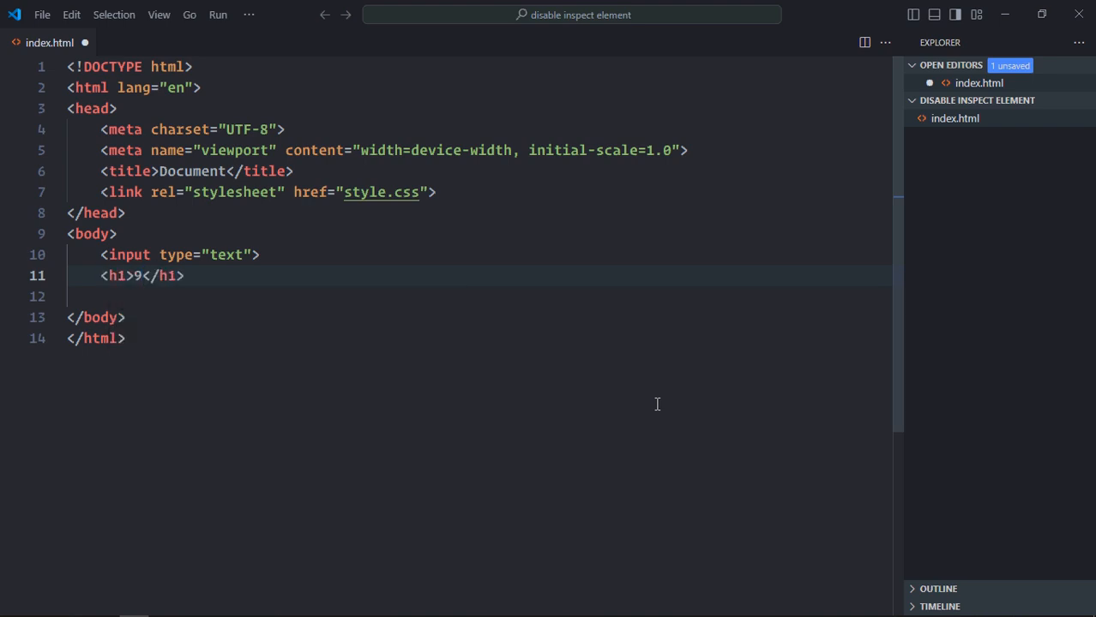
pyautogui.write('.99$')
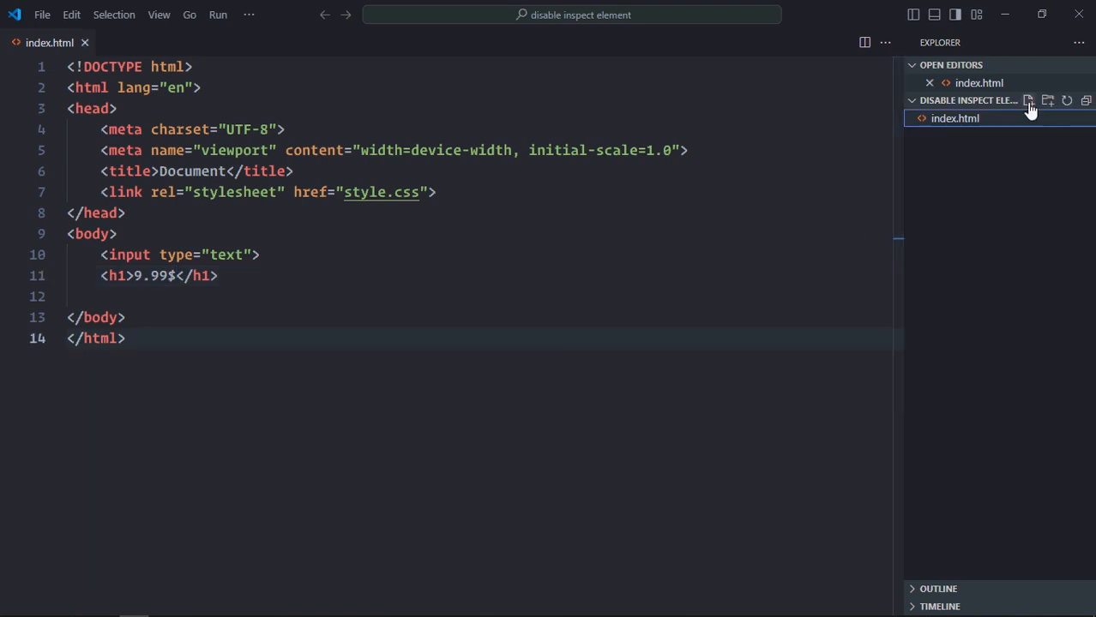
# Step: Create style.css with an input rule: display block, margin 0 auto, larger font, padding 10
pyautogui.click(1034, 101)
pyautogui.write('input {')
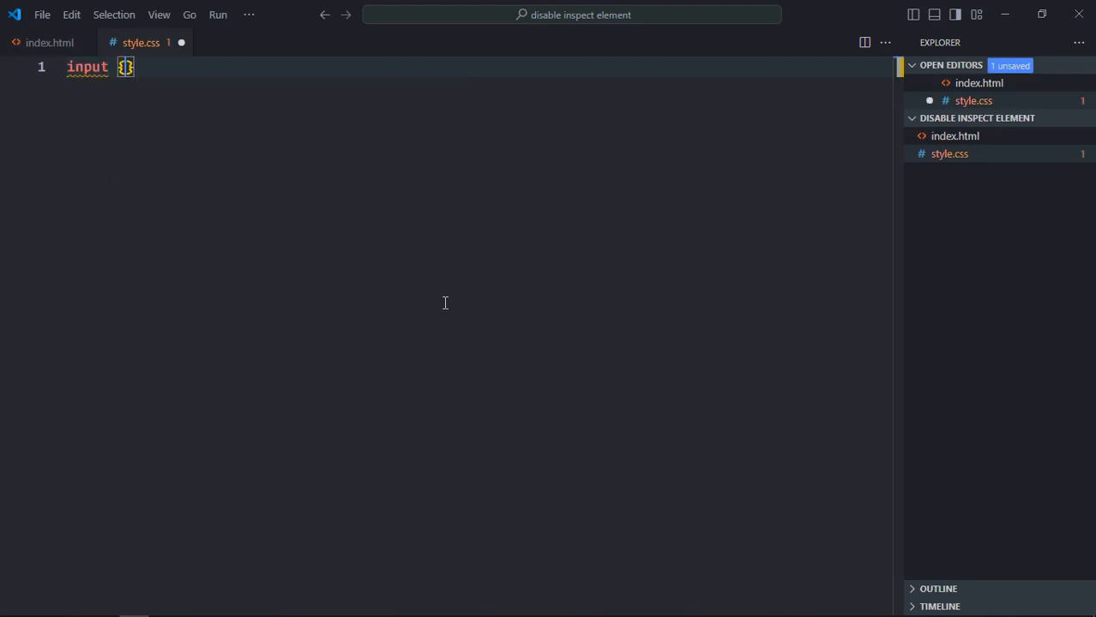
pyautogui.write('display: block;')
pyautogui.write('margin')
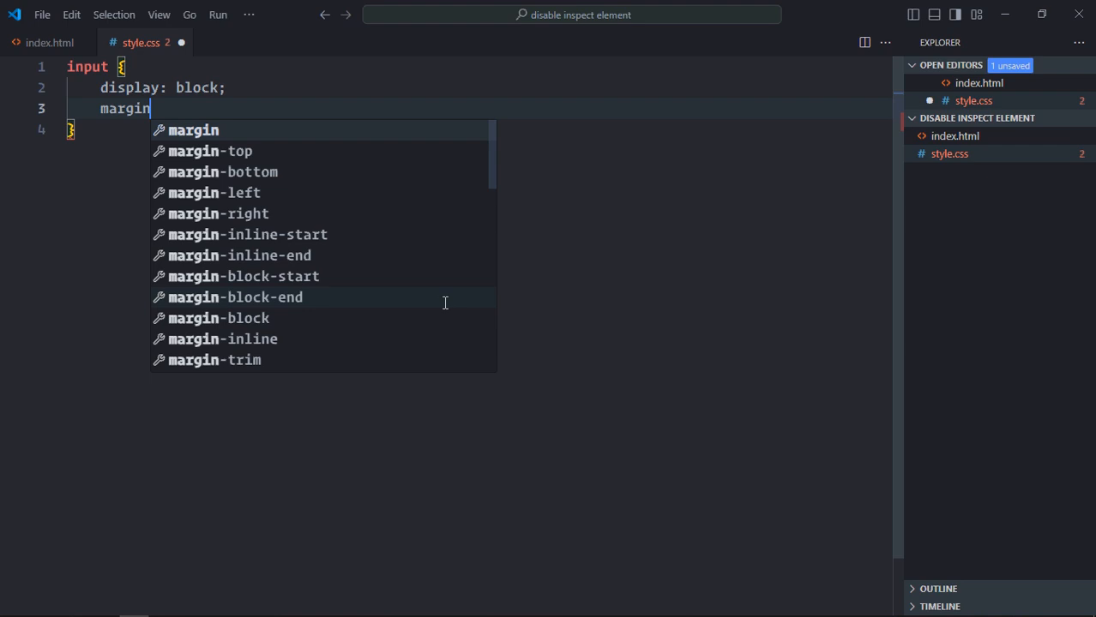
pyautogui.write(': 0 auto;')
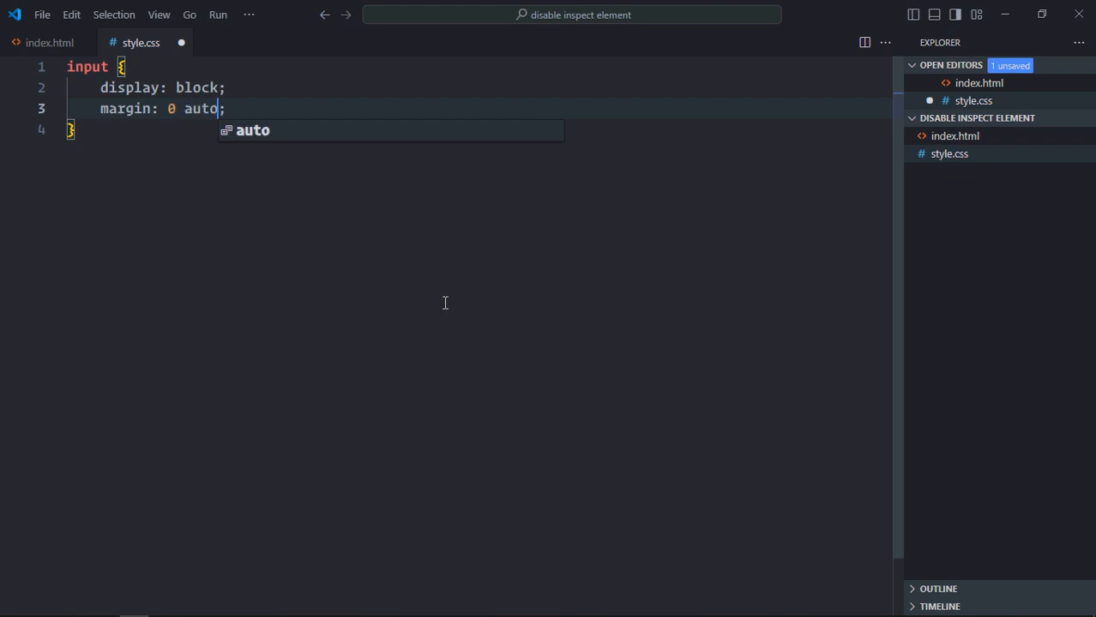
pyautogui.write('font-size: 20px;')
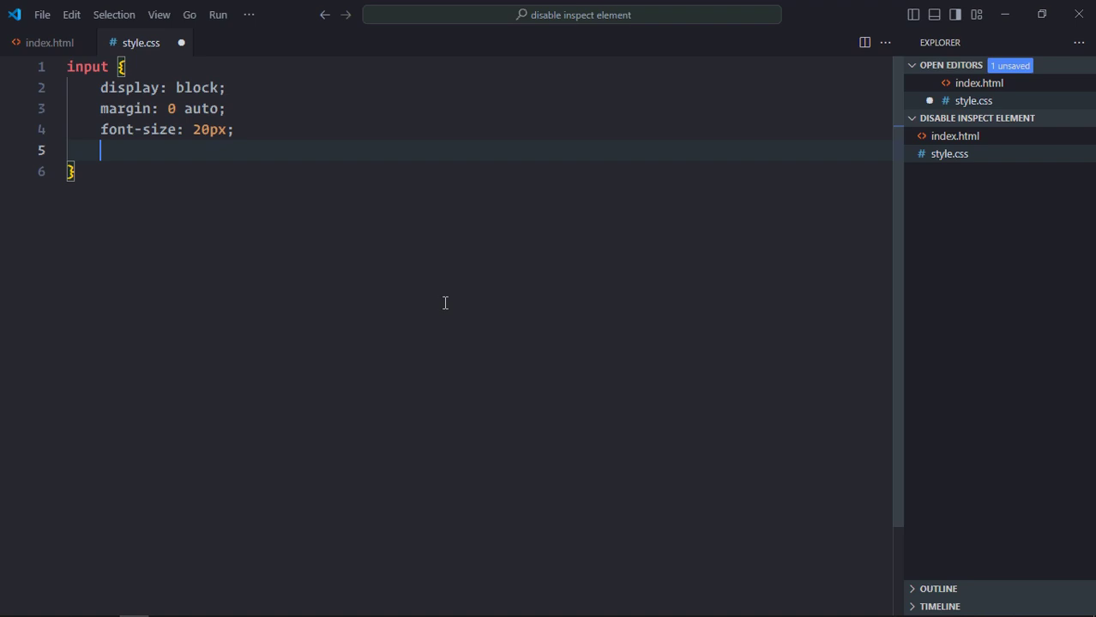
pyautogui.write('padding: 10;')
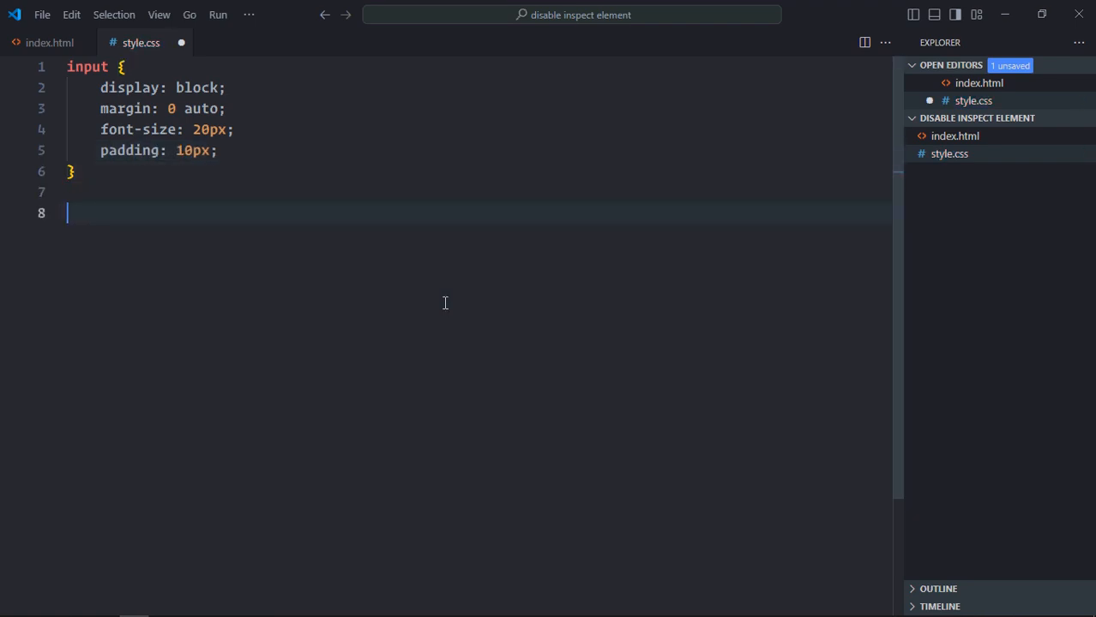
# Step: Add an h1 rule with text-align center and bring up the Live Server preview option
pyautogui.write('h1 {')
pyautogui.write('text-align: ;')
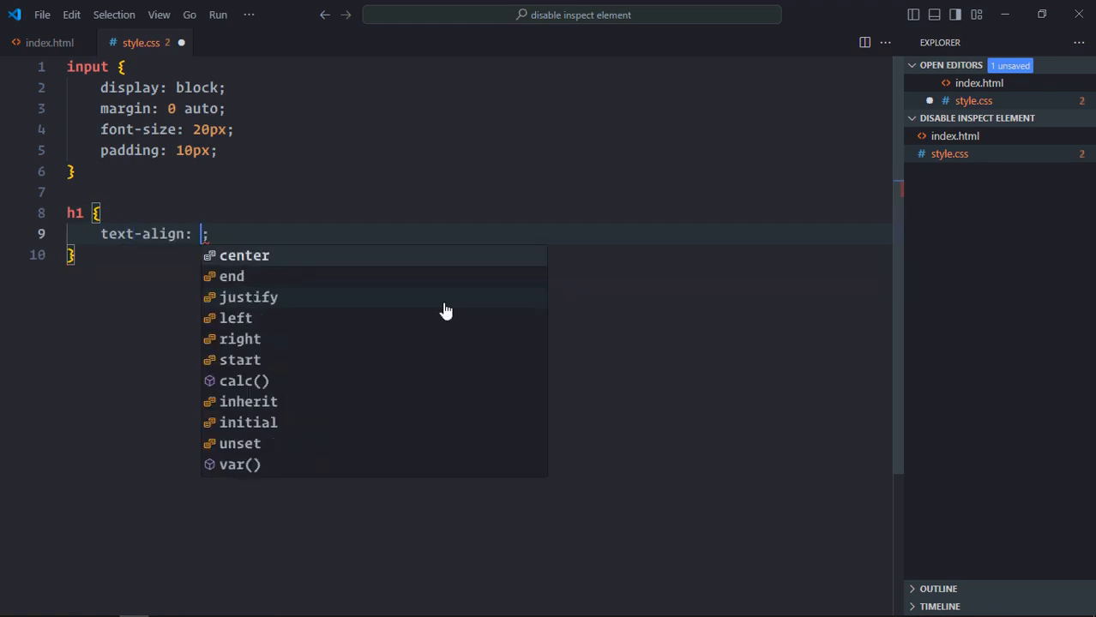
pyautogui.click(246, 256)
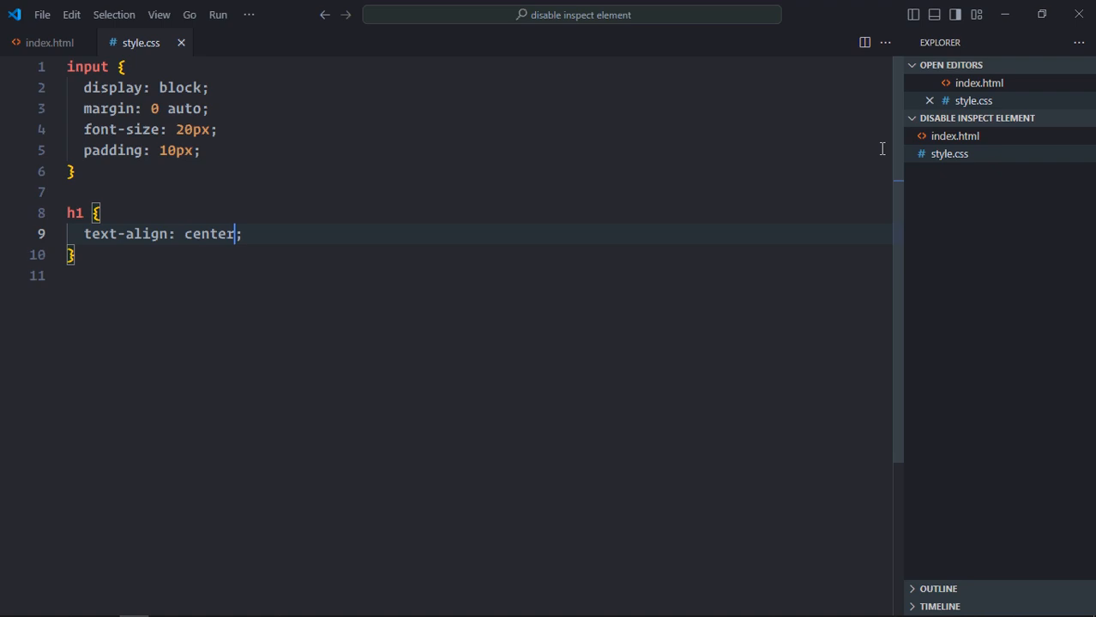
pyautogui.rightClick(955, 135)
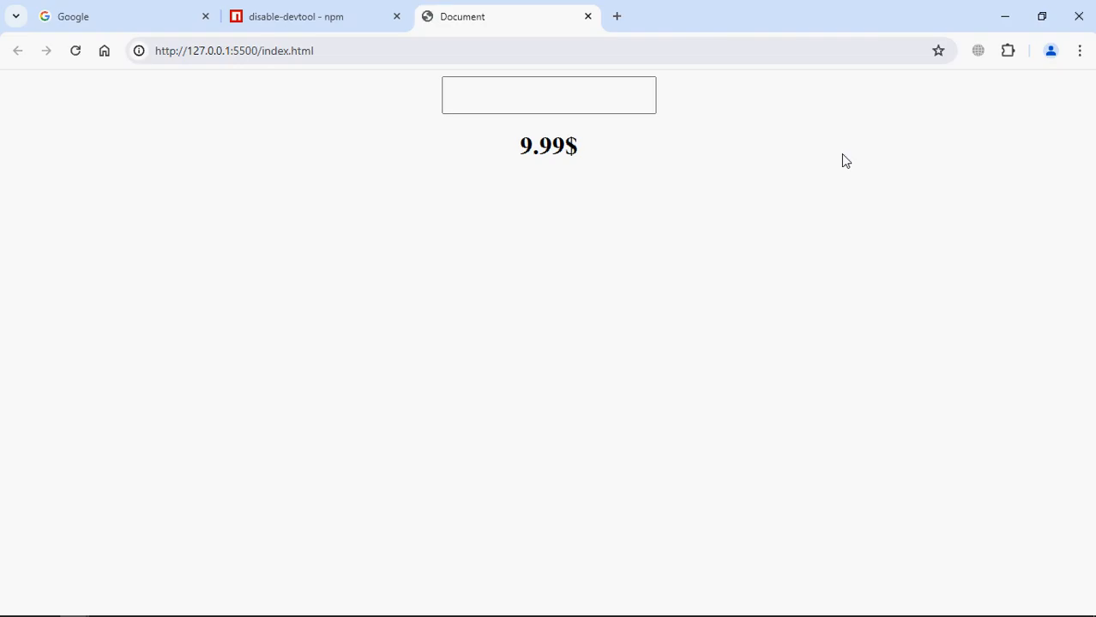
pyautogui.moveTo(728, 180)
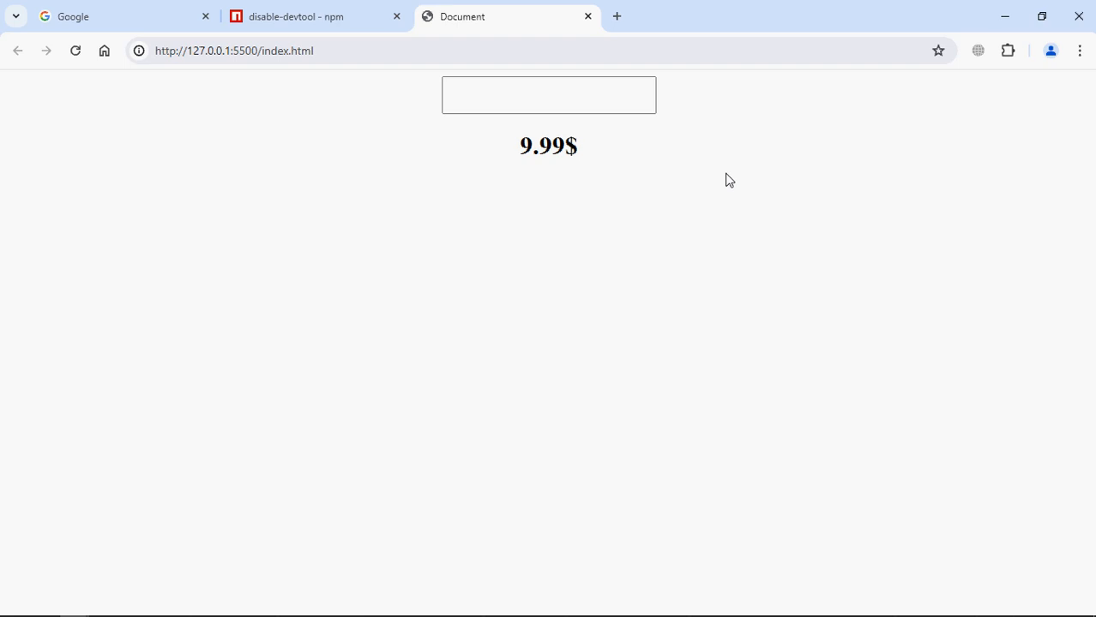
# Step: Select the 9.99 price, edit it to 100$ via DevTools, then return to the npm tab
pyautogui.doubleClick(542, 146)
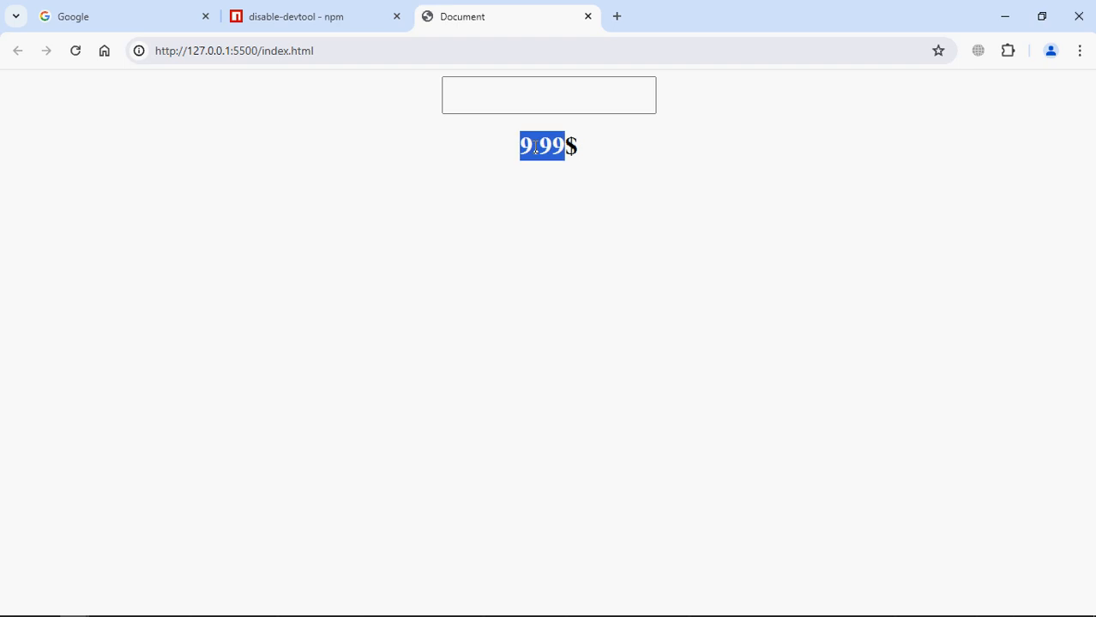
pyautogui.moveTo(586, 352)
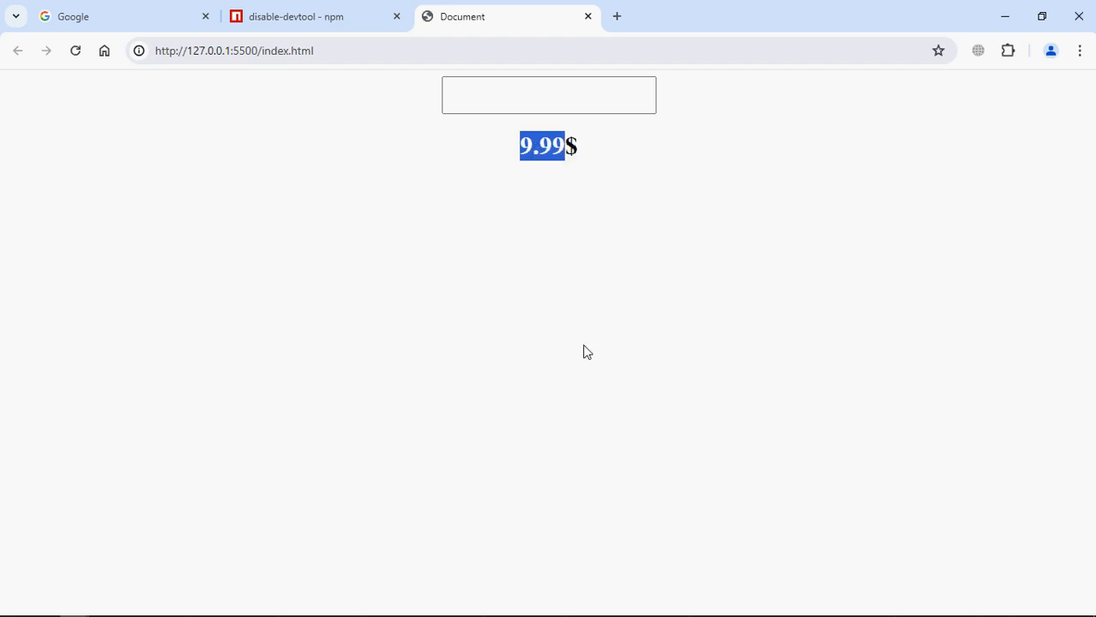
pyautogui.press('F12')
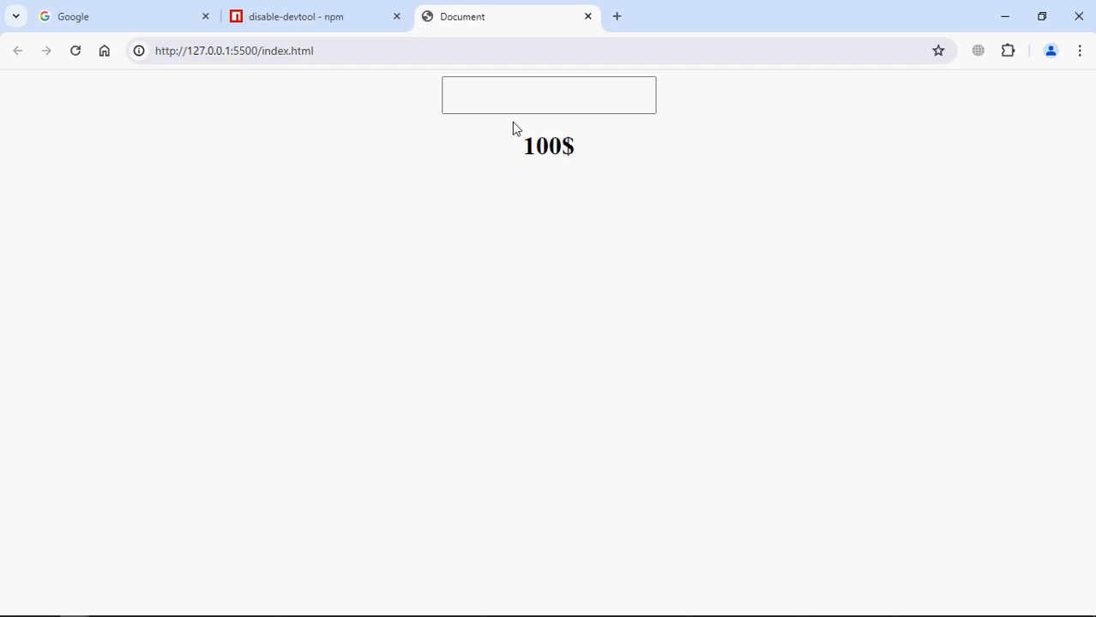
pyautogui.click(305, 17)
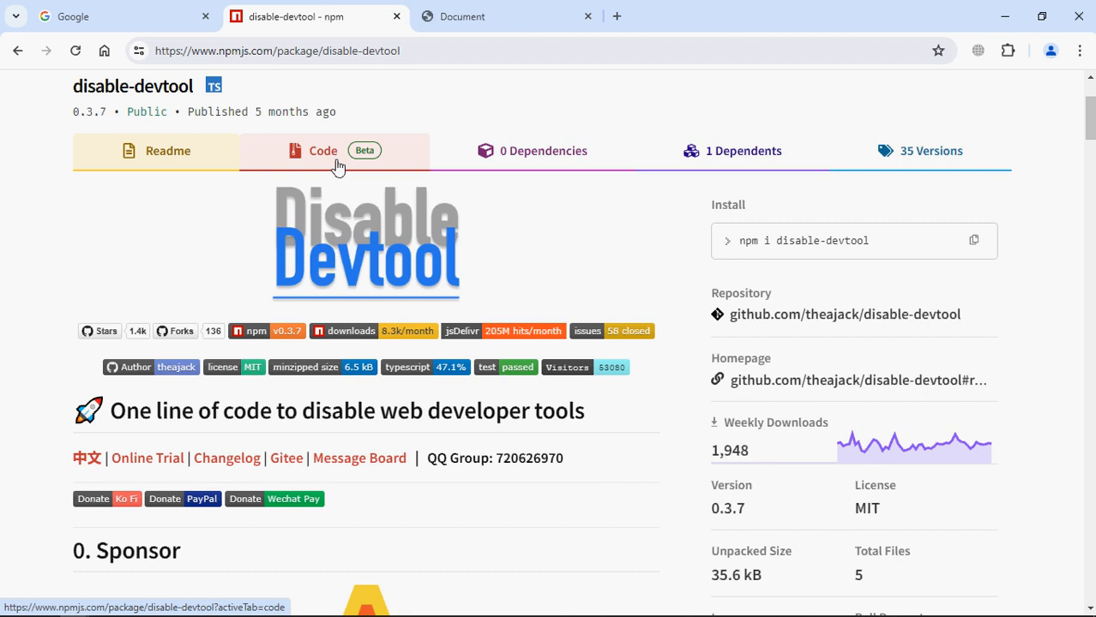
# Step: Scroll the disable-devtool readme down to section 3.3's script attribute configuration example
pyautogui.scroll(-3)
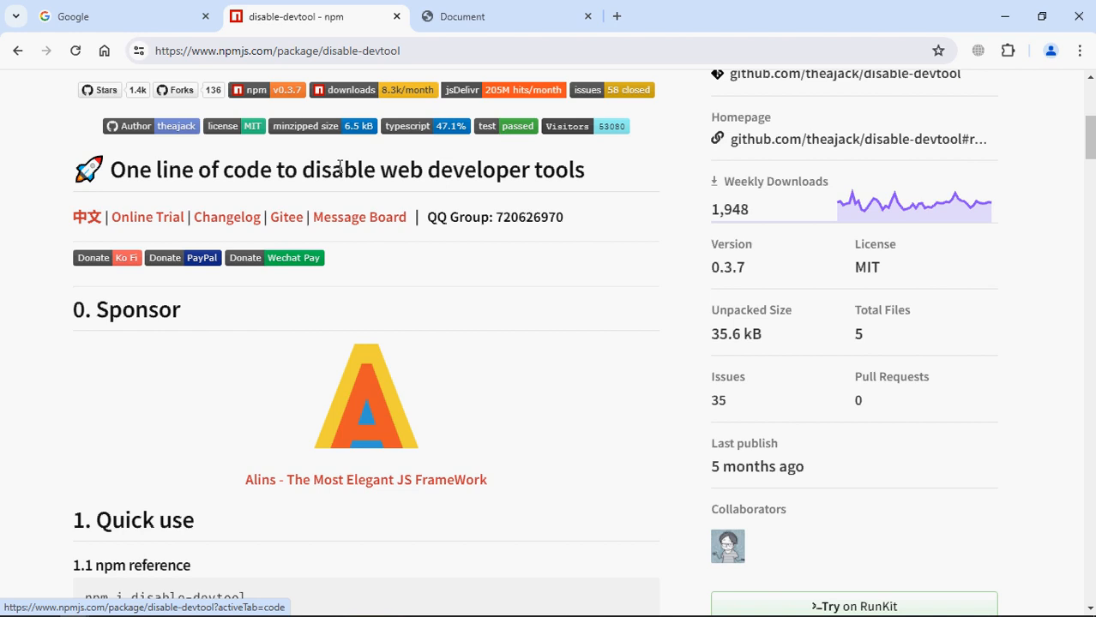
pyautogui.scroll(-3)
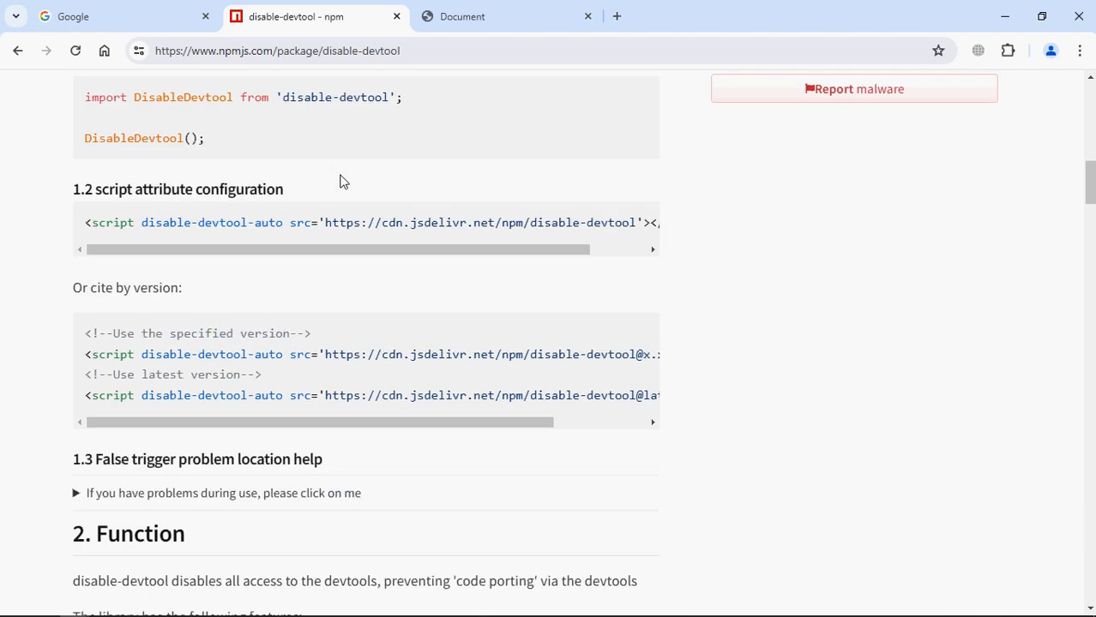
pyautogui.scroll(-3)
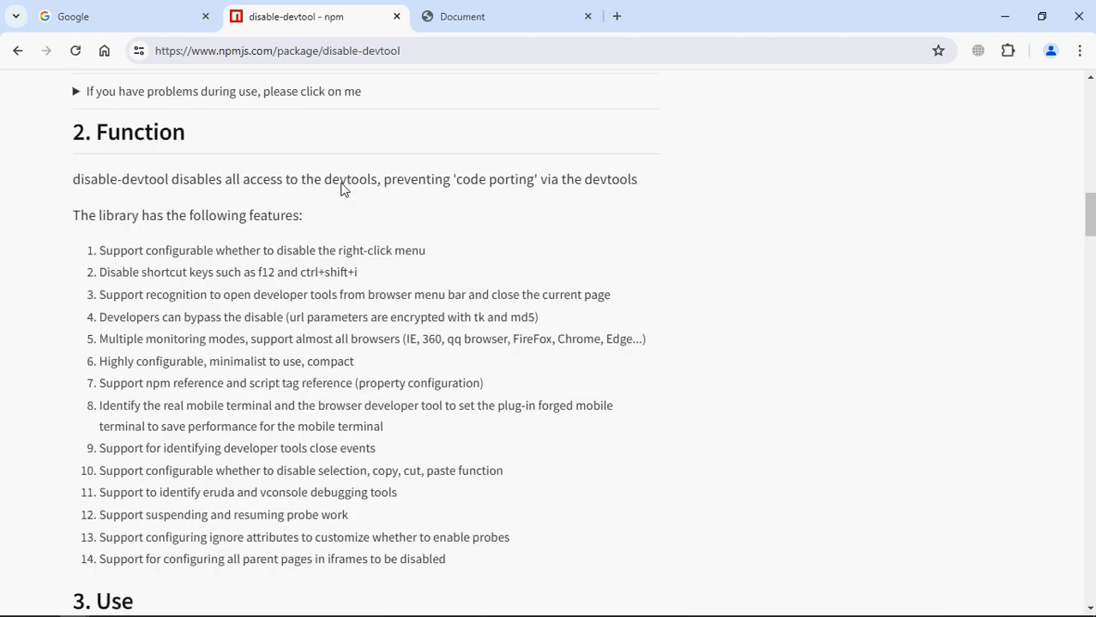
pyautogui.scroll(-3)
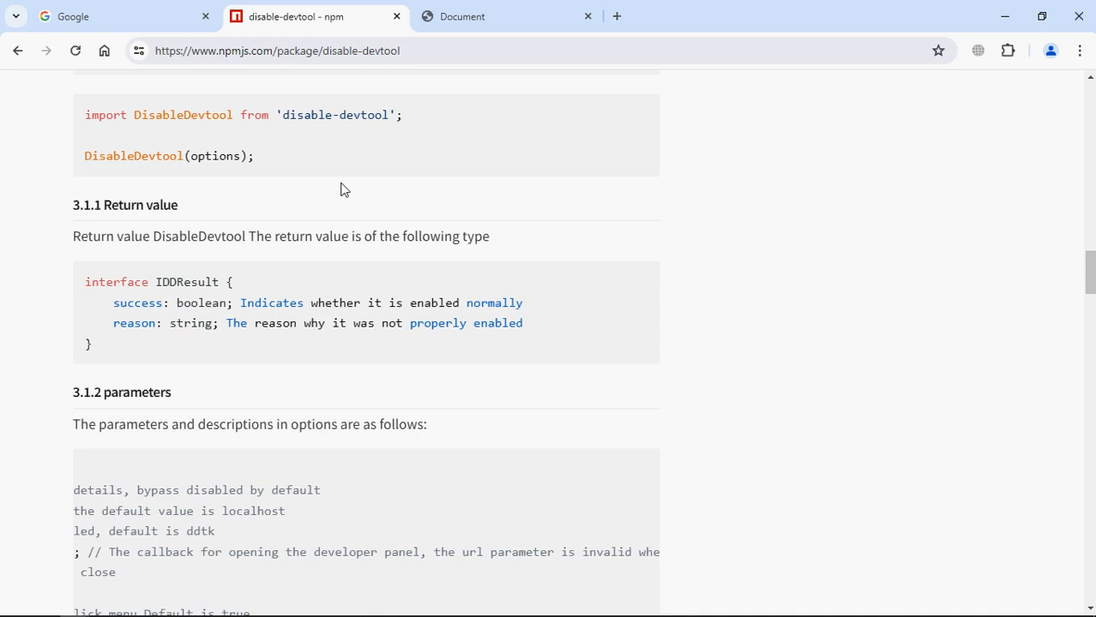
pyautogui.scroll(-3)
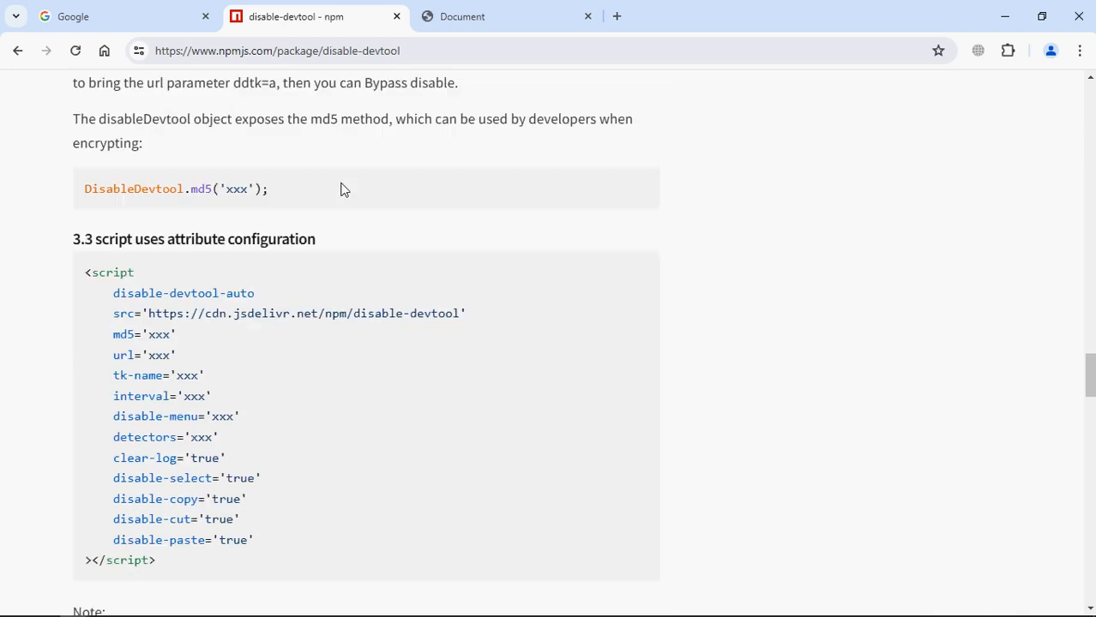
pyautogui.scroll(-3)
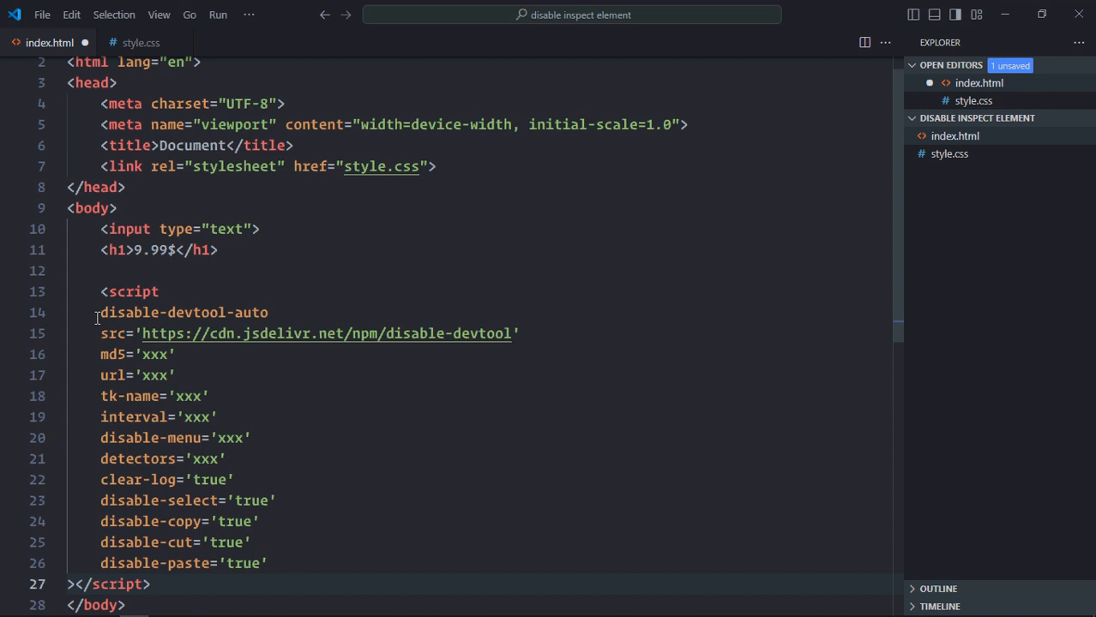
# Step: Remove the pasted extra attributes so the script tag keeps only its CDN src, and save
pyautogui.doubleClick(183, 312)
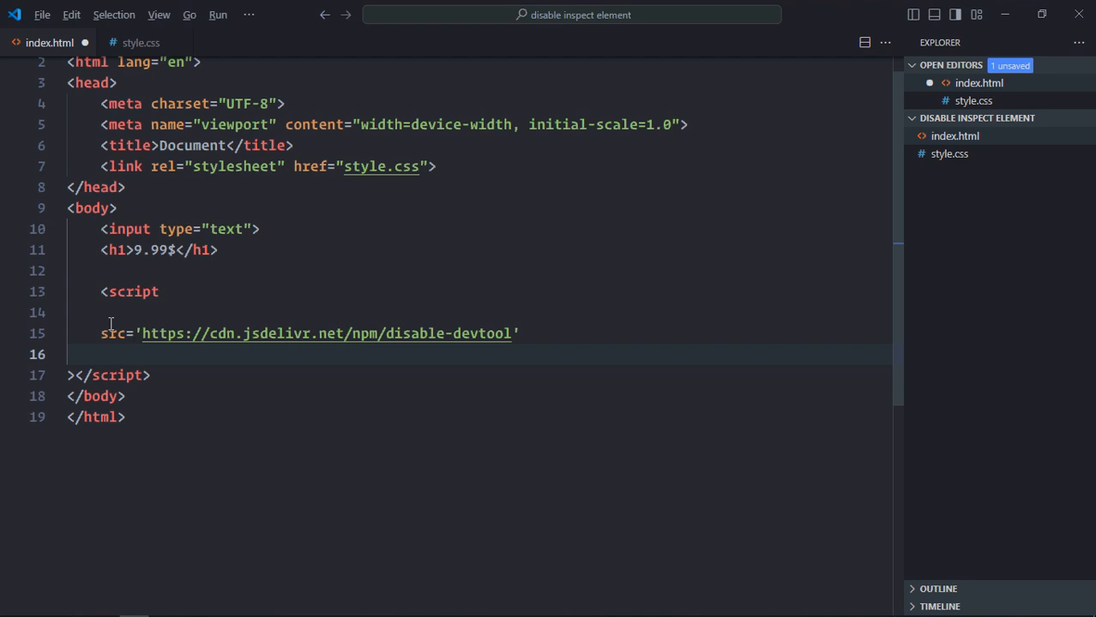
pyautogui.press('Ctrl+s')
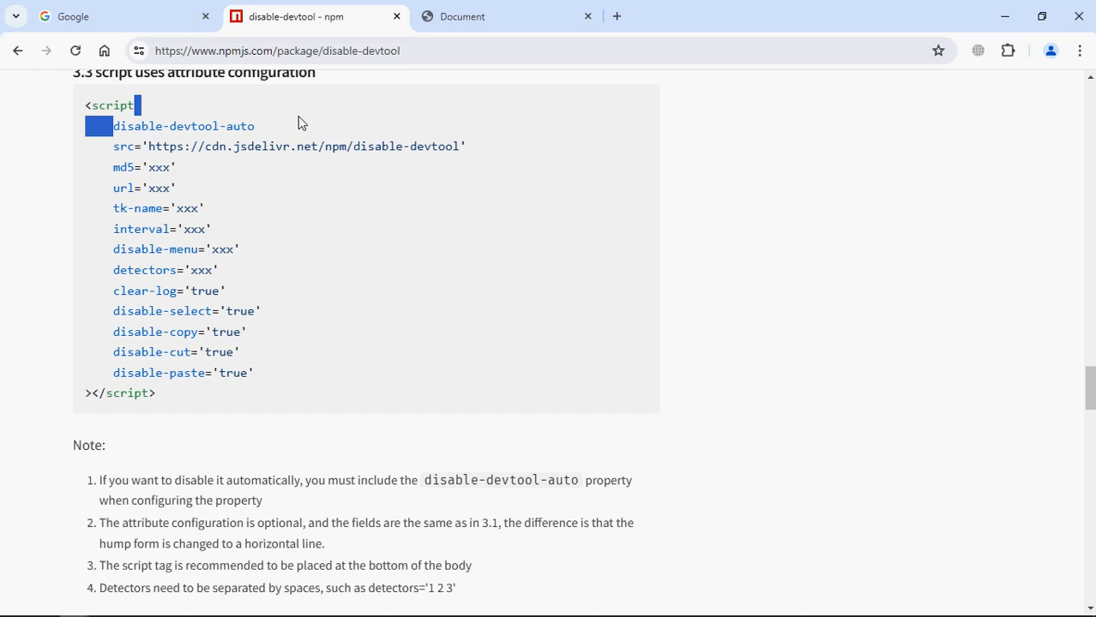
# Step: Add the disable-devtool-auto attribute on a new line inside the script tag
pyautogui.doubleClick(181, 127)
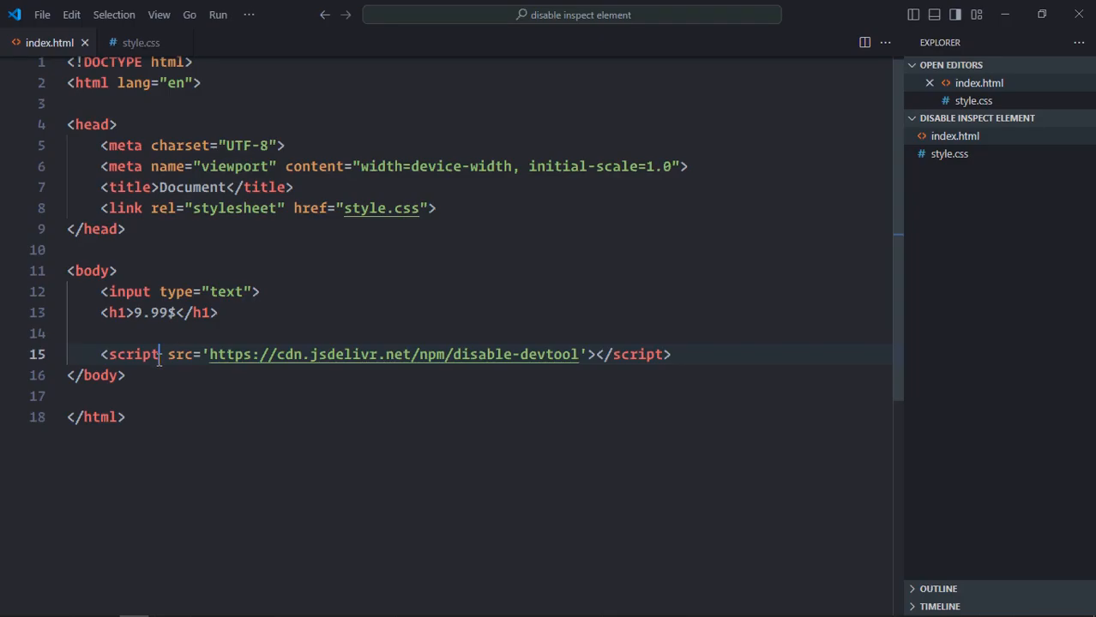
pyautogui.press('Enter')
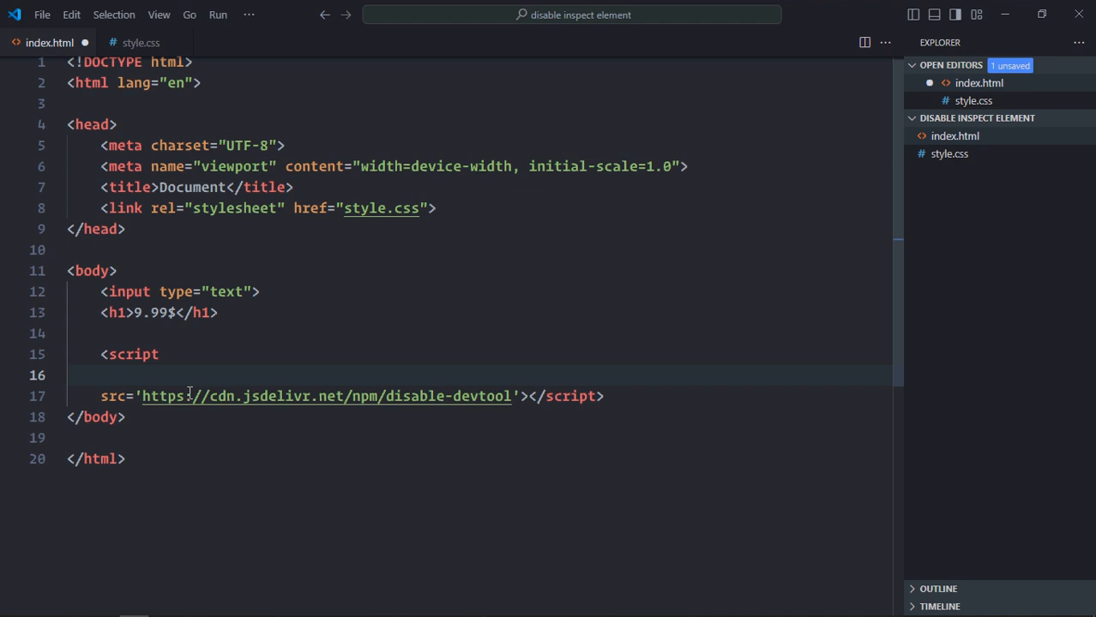
pyautogui.write('disable-devtool-auto')
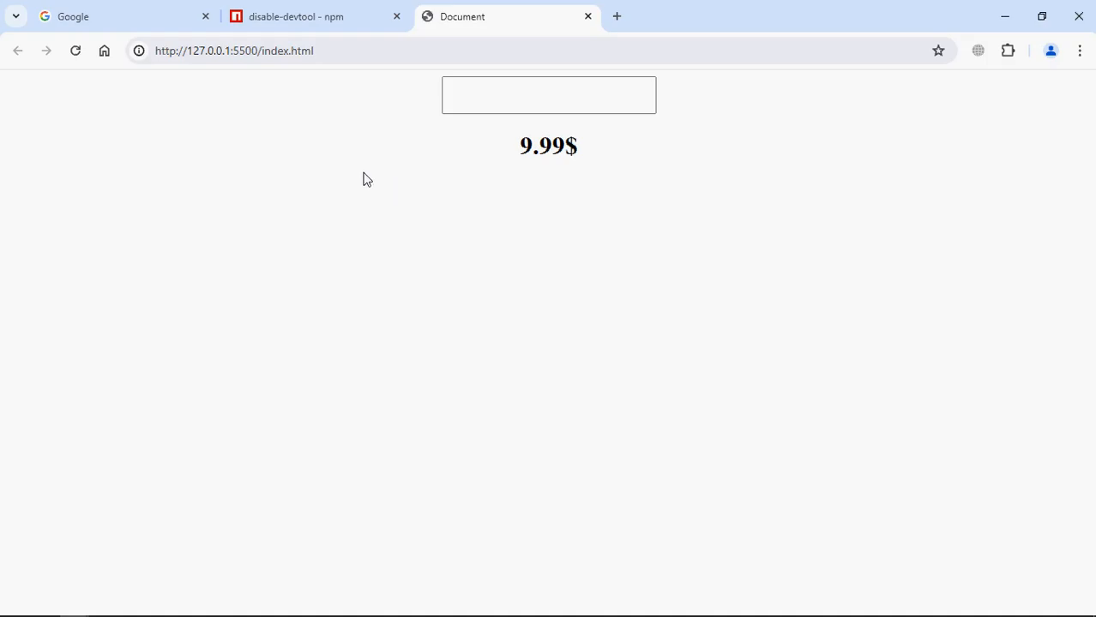
pyautogui.moveTo(396, 213)
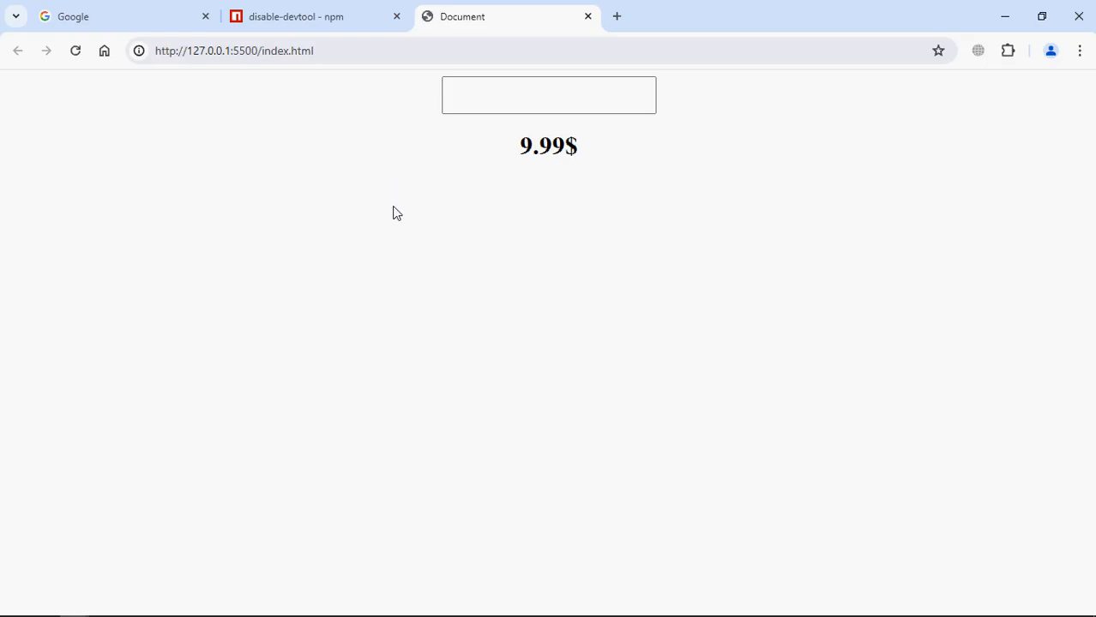
pyautogui.moveTo(350, 258)
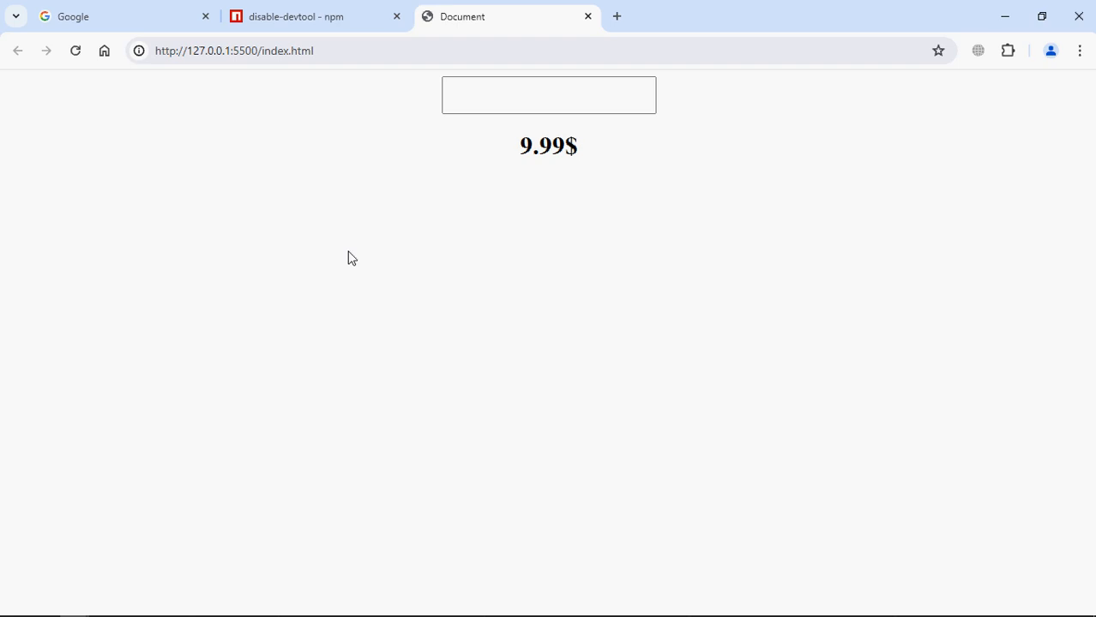
pyautogui.moveTo(538, 360)
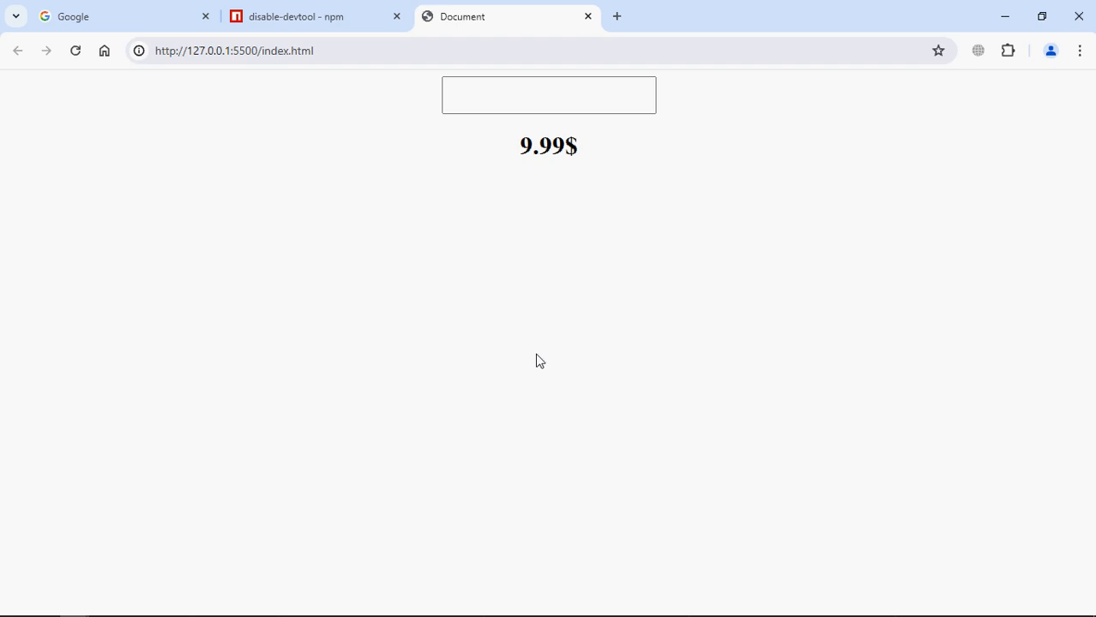
pyautogui.click(308, 17)
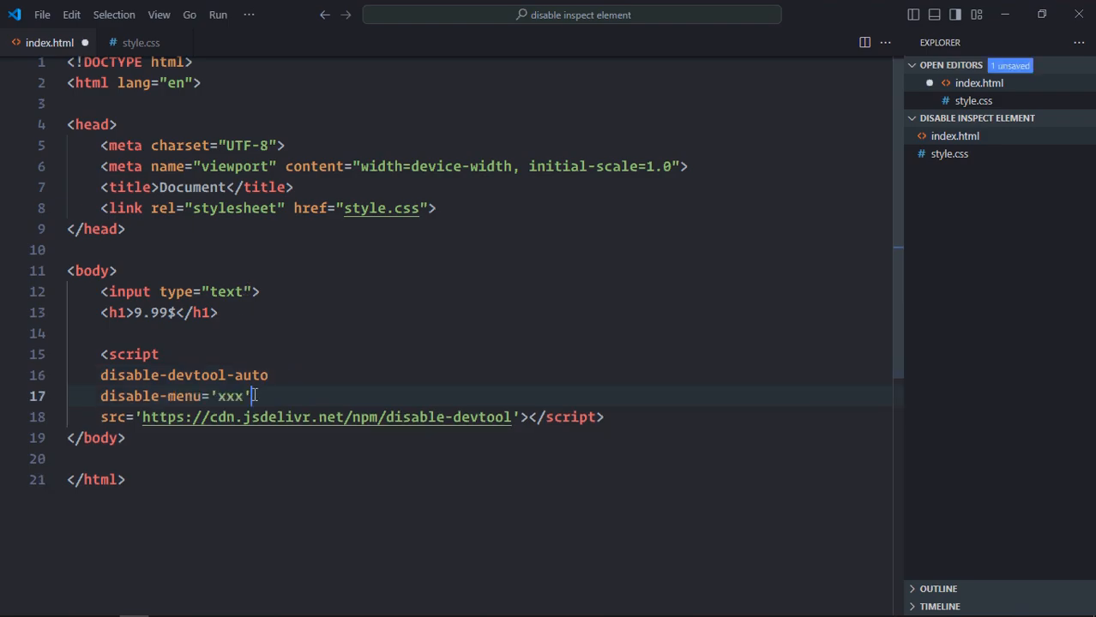
# Step: Set disable-menu to 'false' in the script tag and save index.html
pyautogui.write('fal')
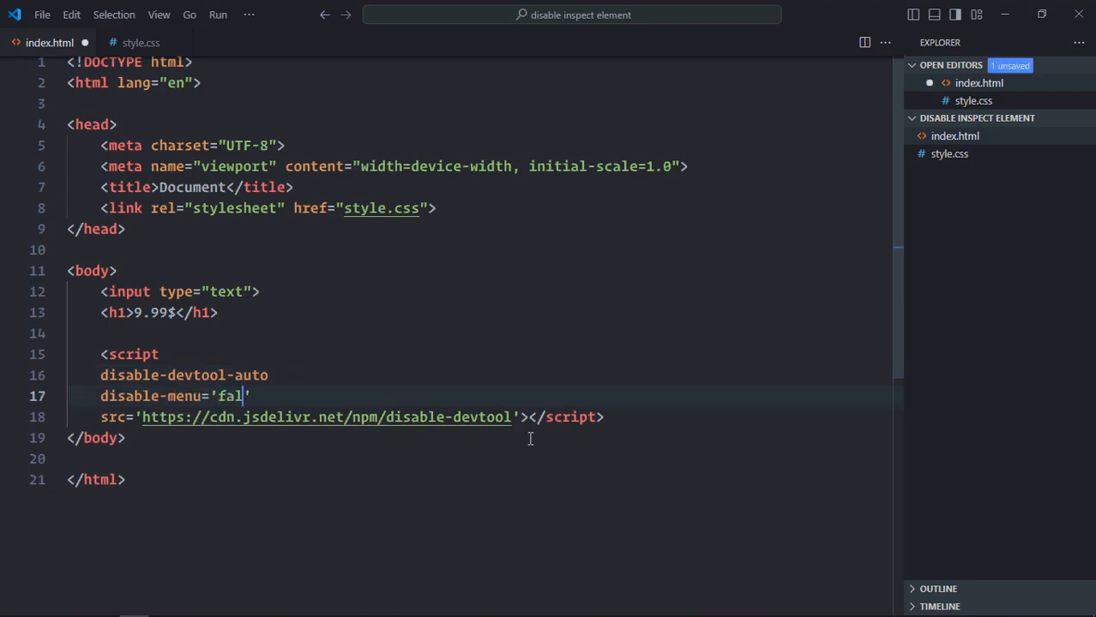
pyautogui.write('se')
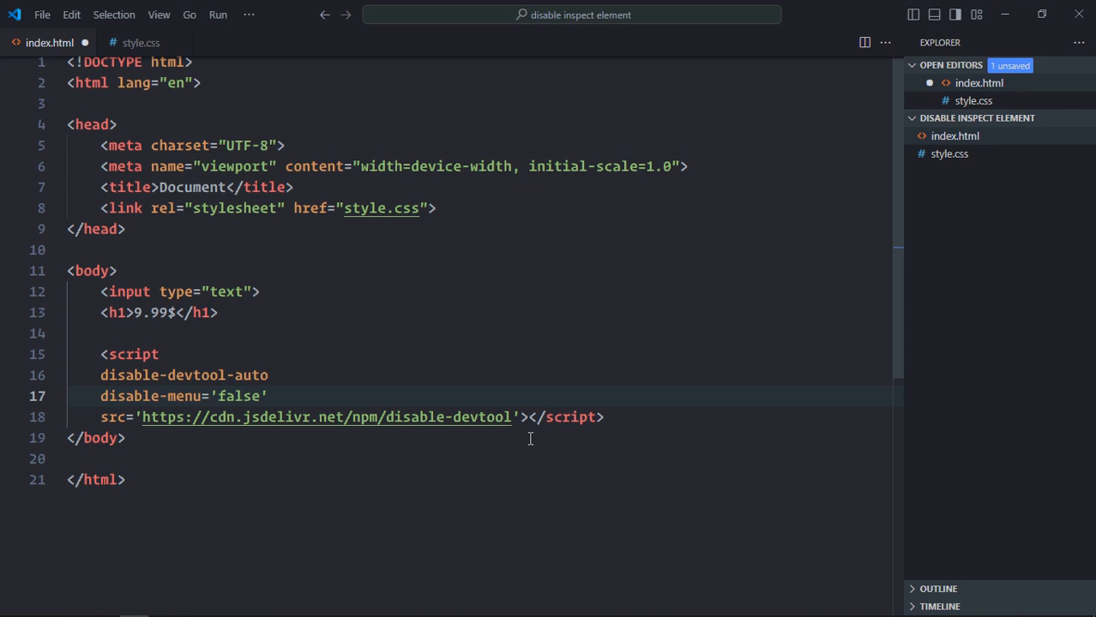
pyautogui.press('Ctrl+s')
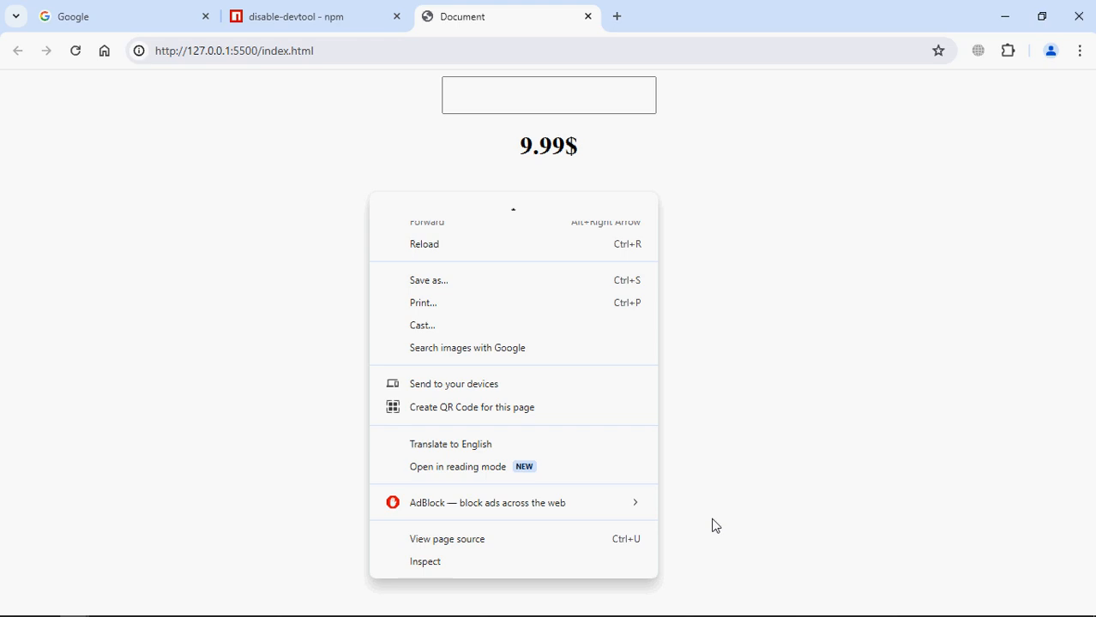
pyautogui.moveTo(509, 568)
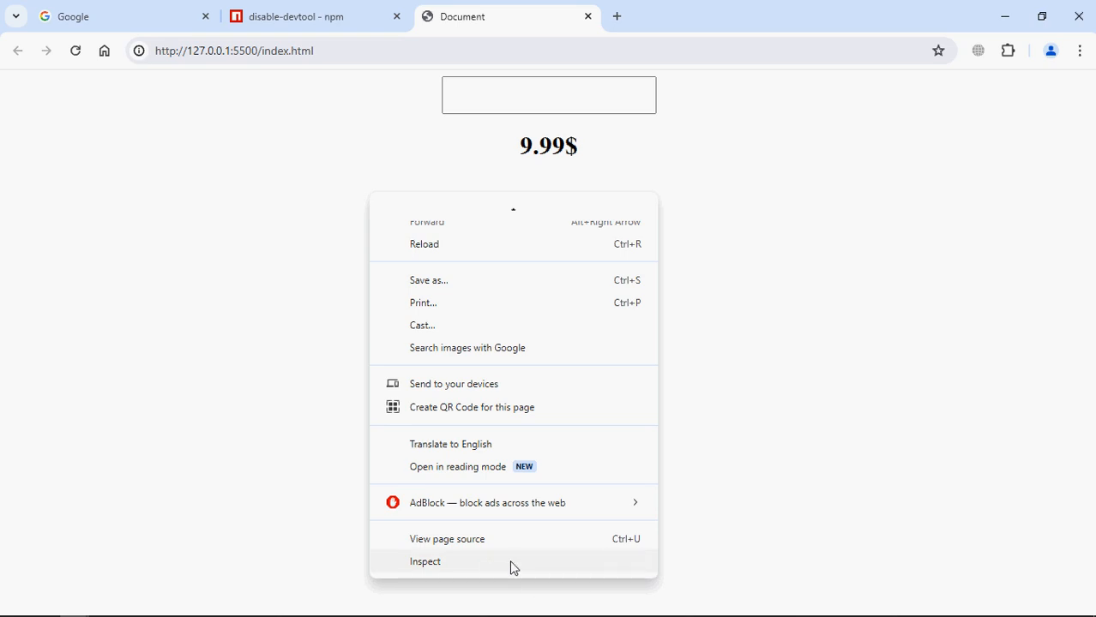
# Step: Choose Inspect from the test page's context menu and watch its tab close
pyautogui.click(423, 562)
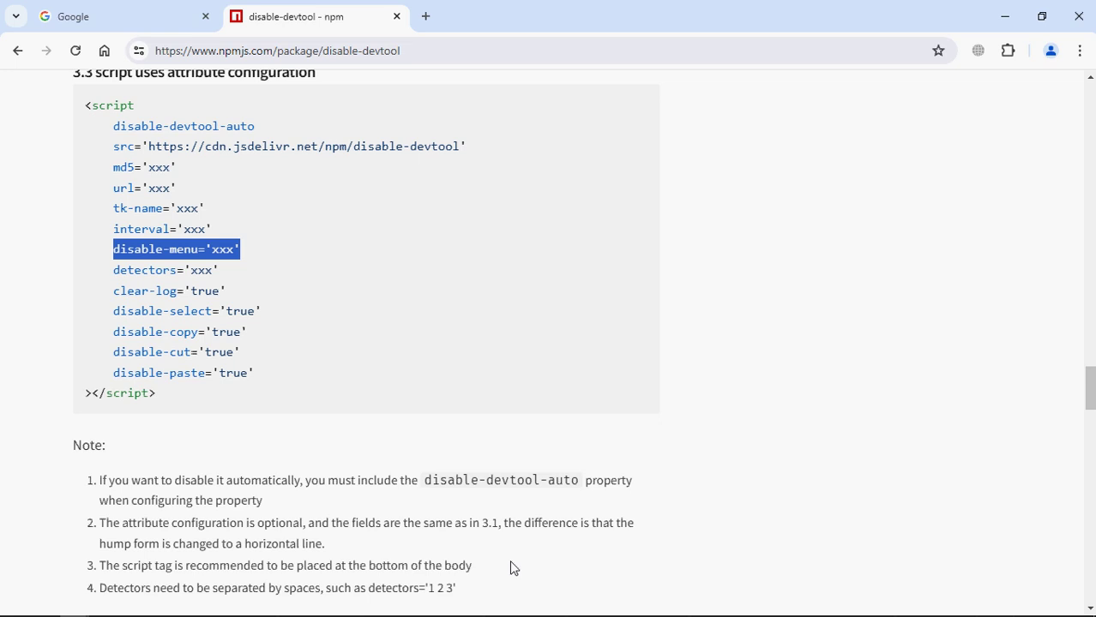
pyautogui.moveTo(605, 192)
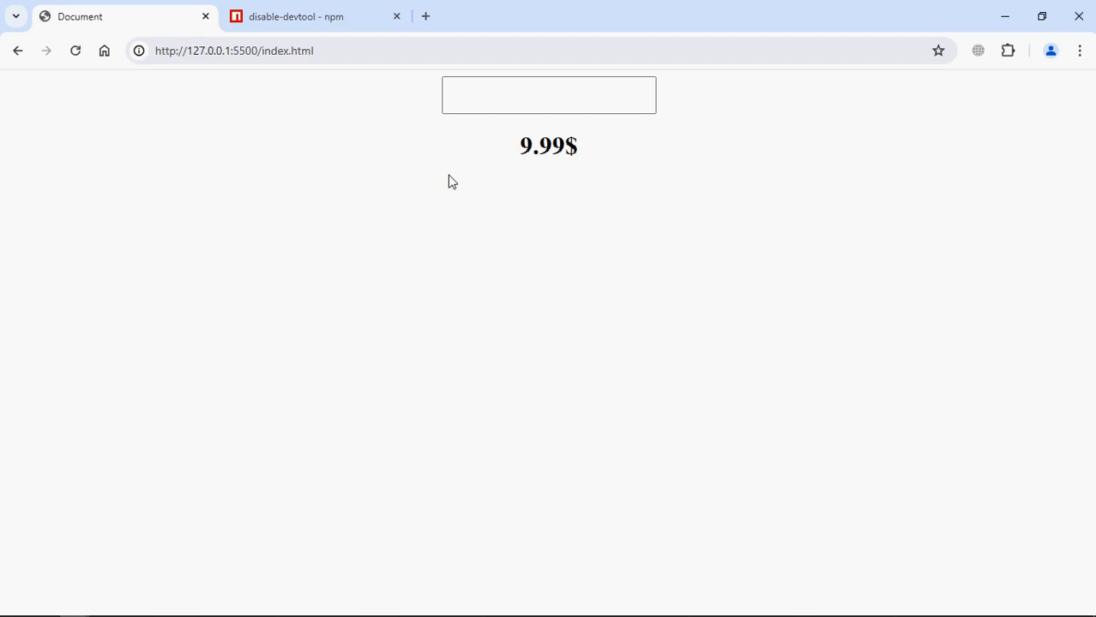
pyautogui.moveTo(506, 358)
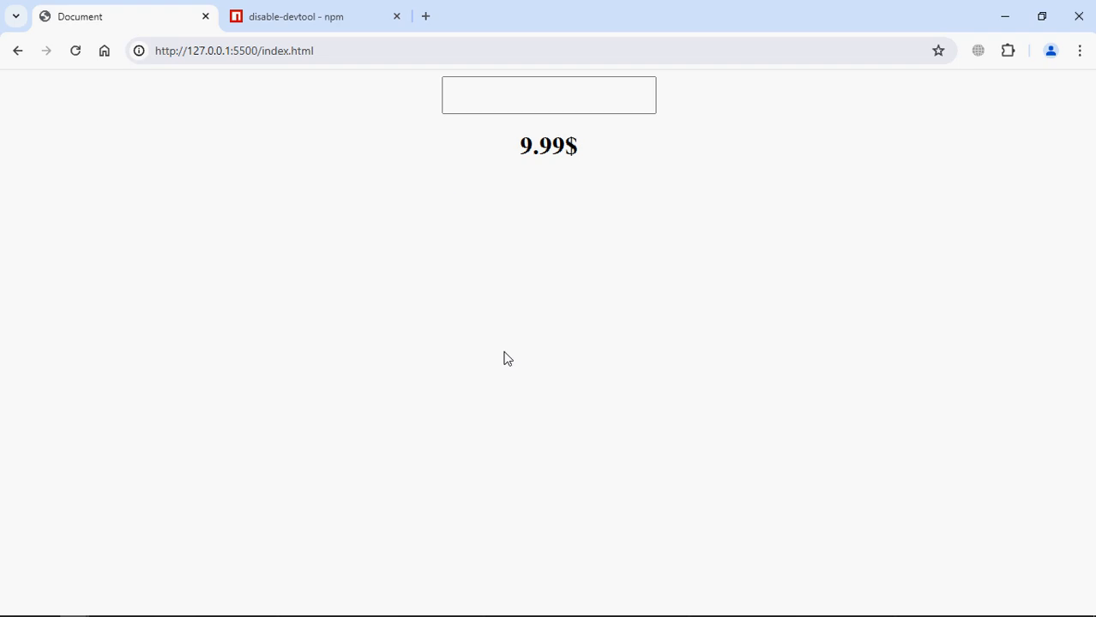
pyautogui.moveTo(501, 174)
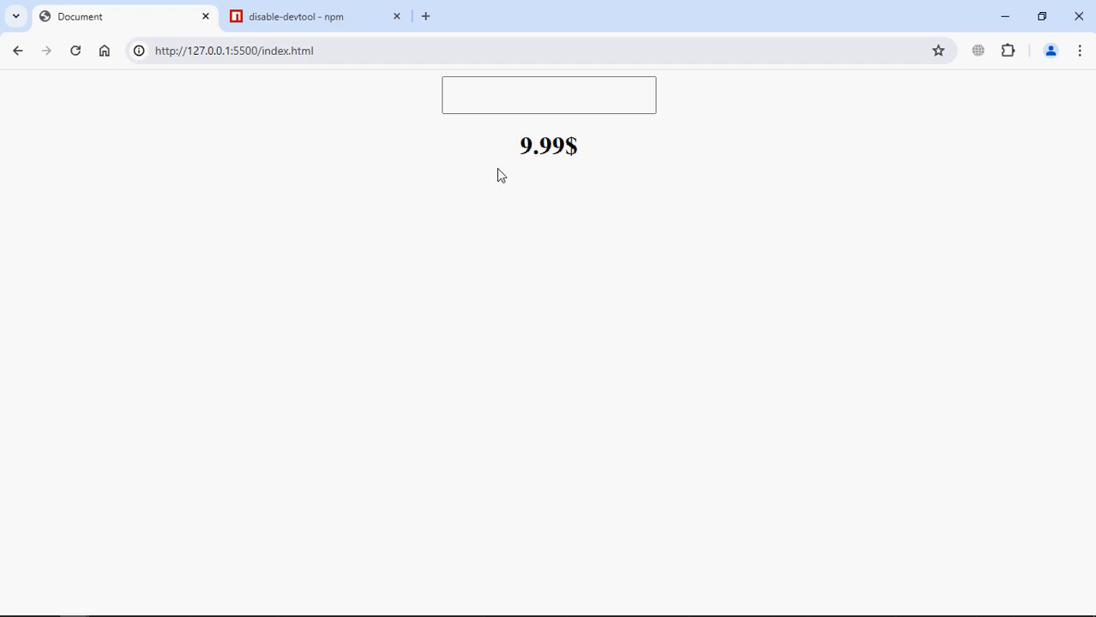
pyautogui.doubleClick(549, 146)
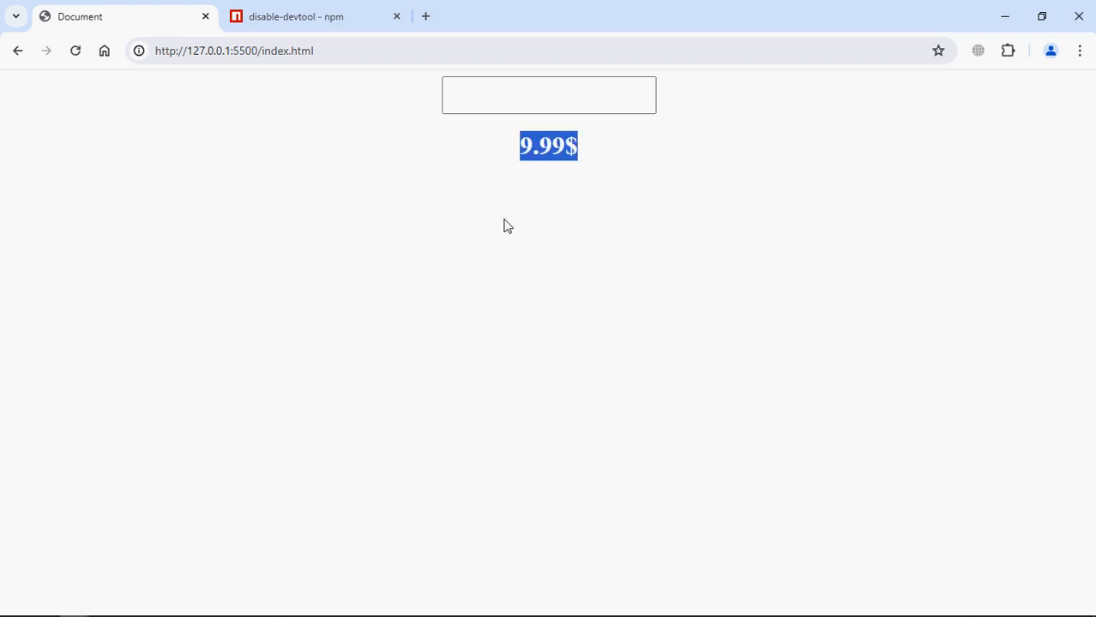
pyautogui.click(300, 18)
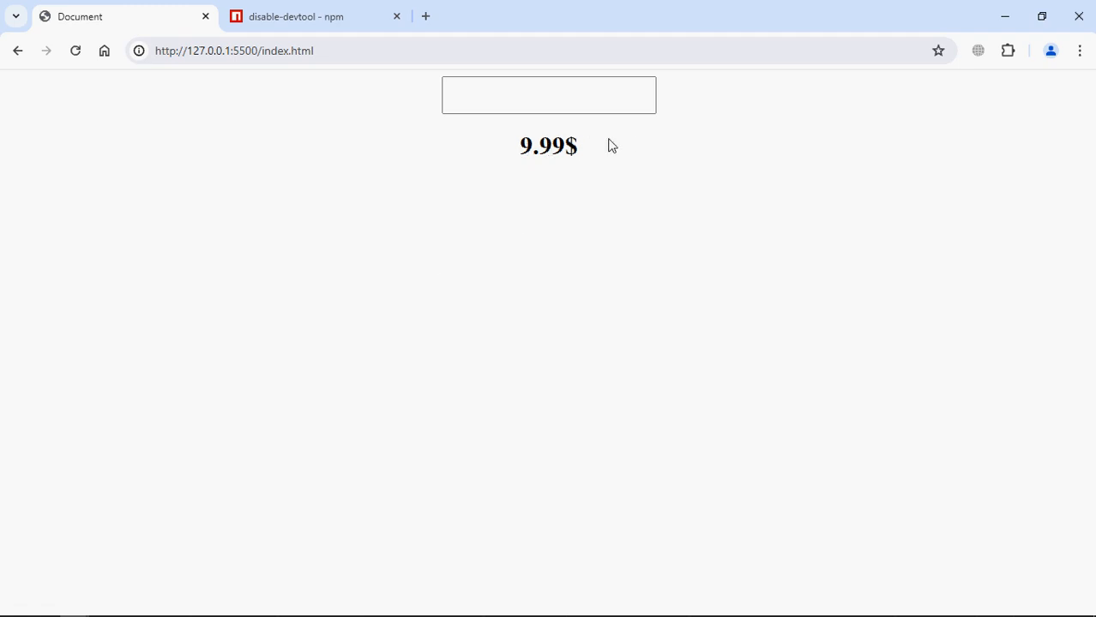
pyautogui.moveTo(312, 201)
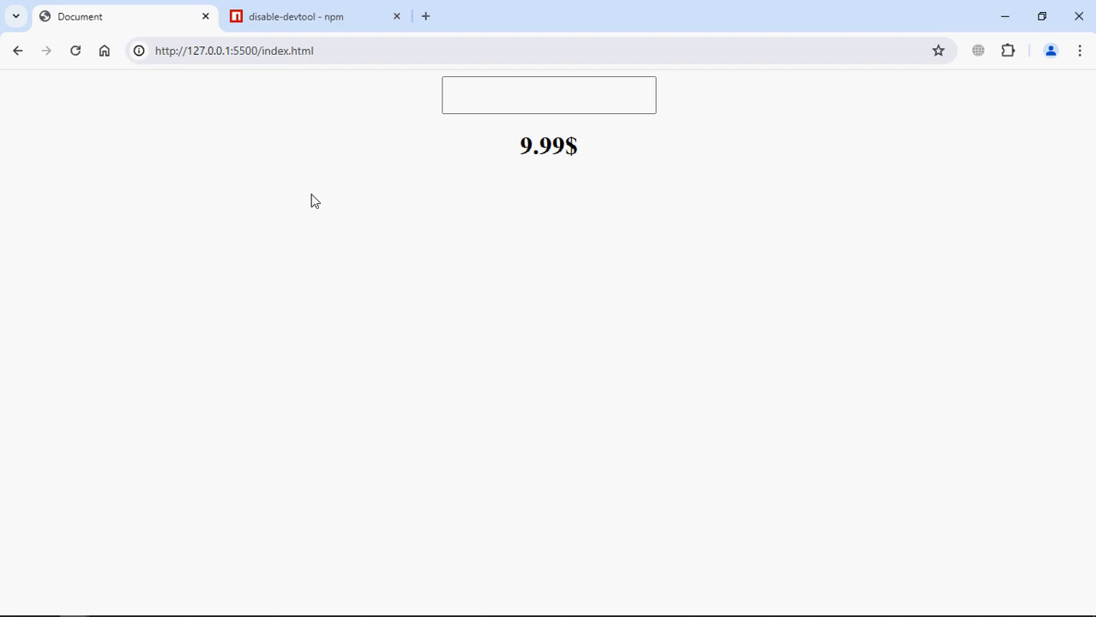
pyautogui.click(308, 17)
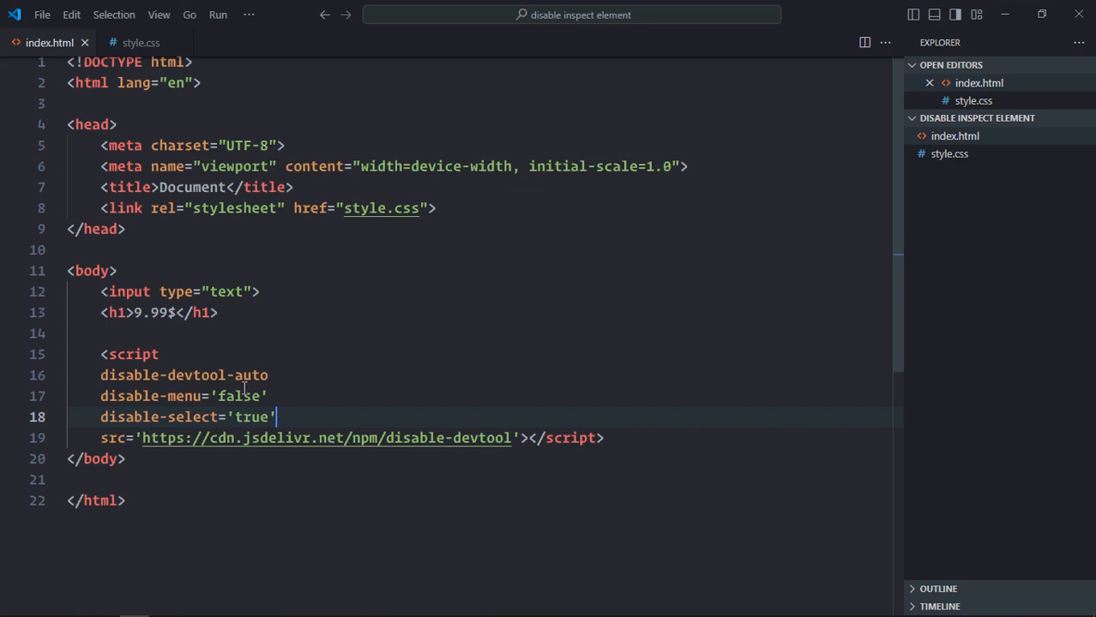
# Step: Add disable-copy='true' to the script tag and save index.html
pyautogui.write("disable-copy='true'")
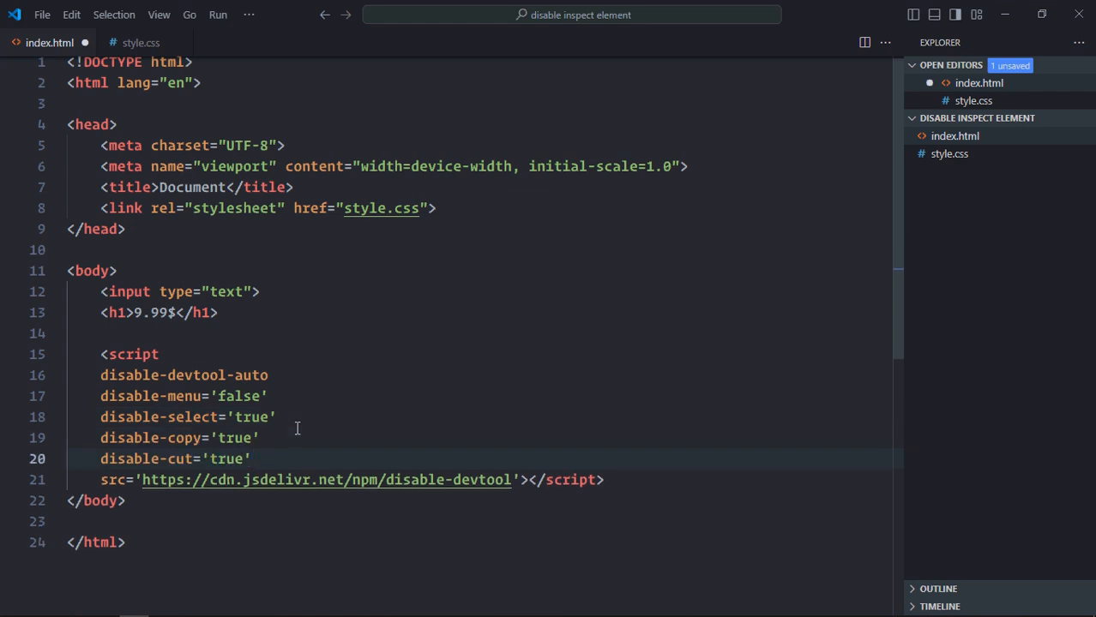
pyautogui.press('Ctrl+s')
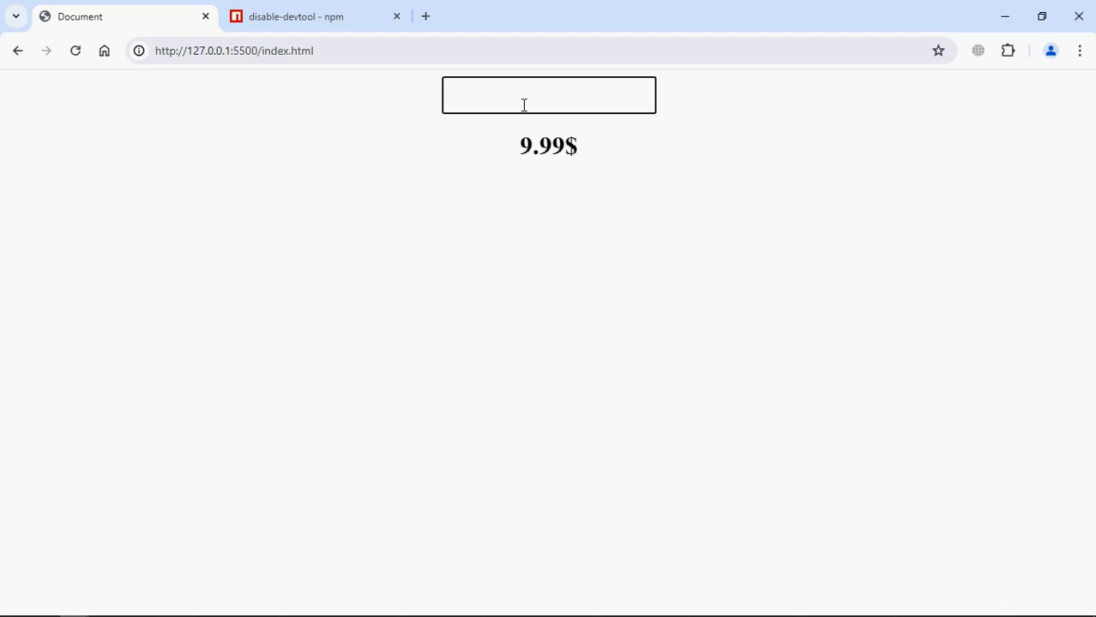
# Step: Type 'dfasfd' into the test input to try copying it, then return to the npm tab
pyautogui.write('dfasfdasdfasdfsa')
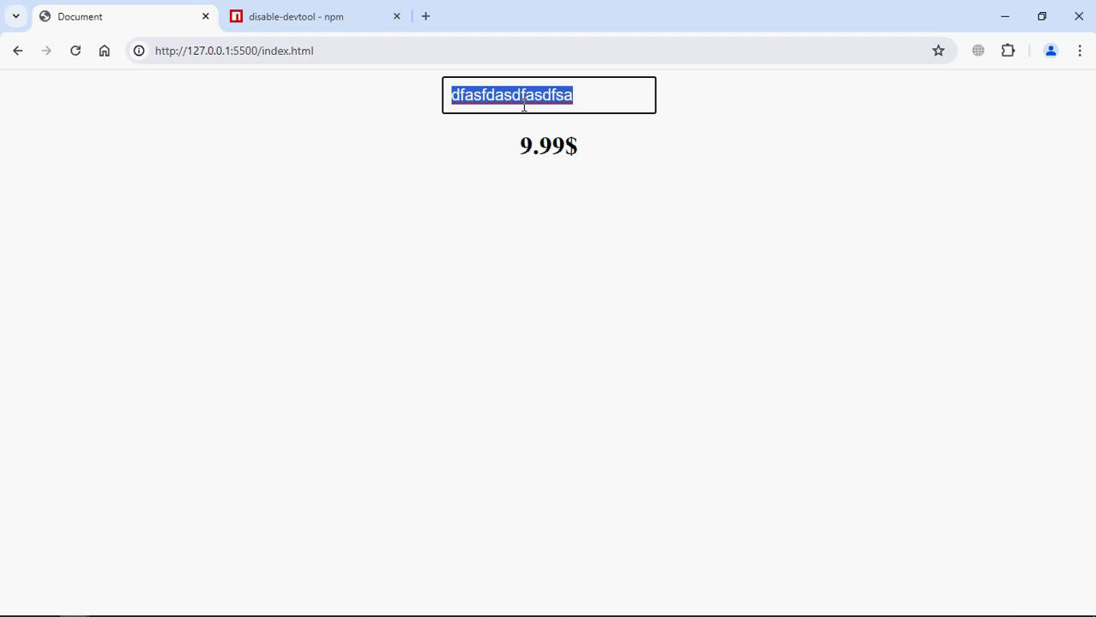
pyautogui.moveTo(466, 65)
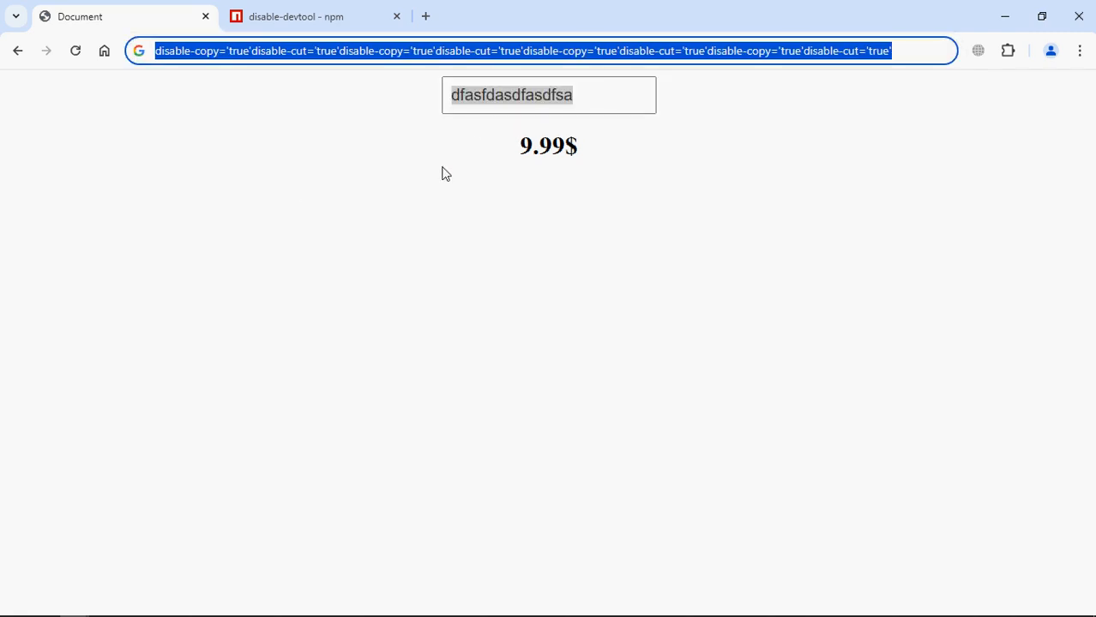
pyautogui.click(316, 16)
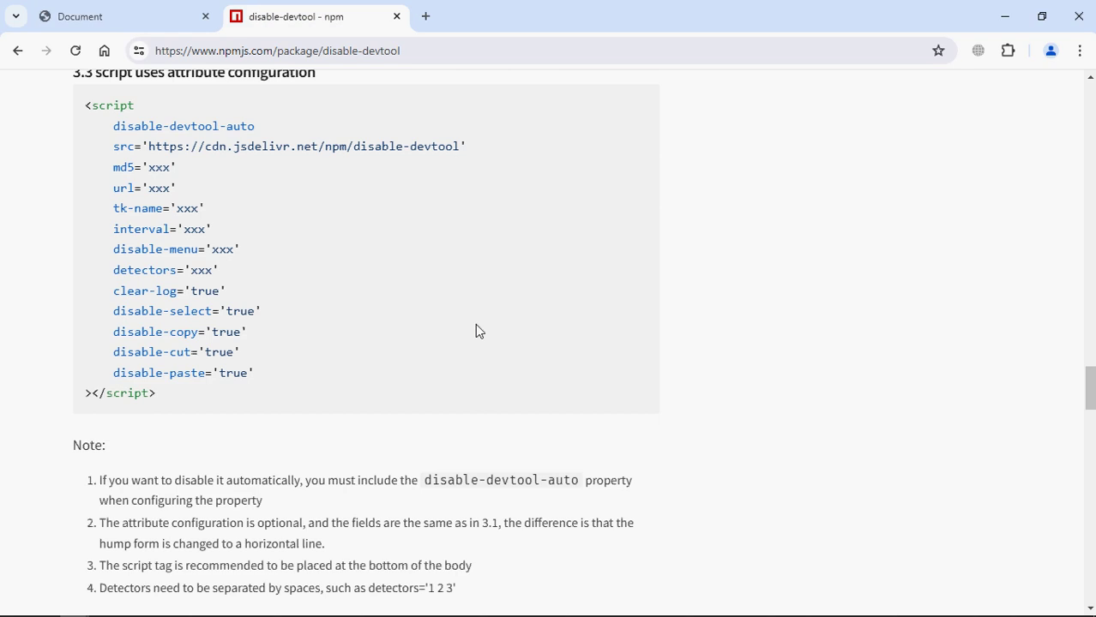
pyautogui.moveTo(281, 398)
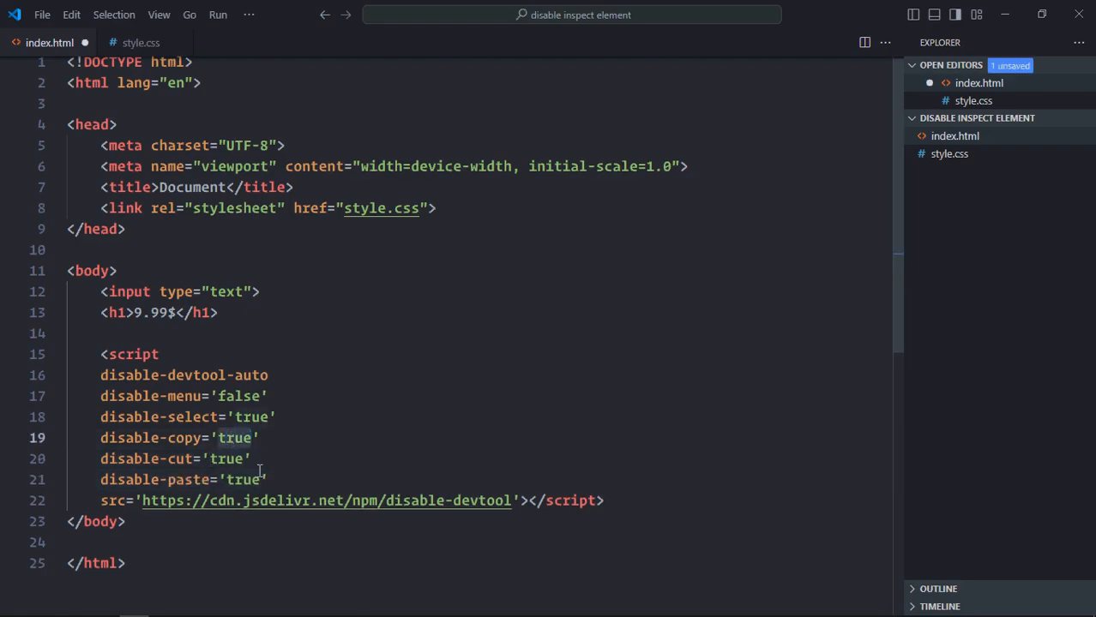
# Step: Switch disable-copy and disable-cut to 'false', keep disable-paste='true', and save index.html
pyautogui.write('fals')
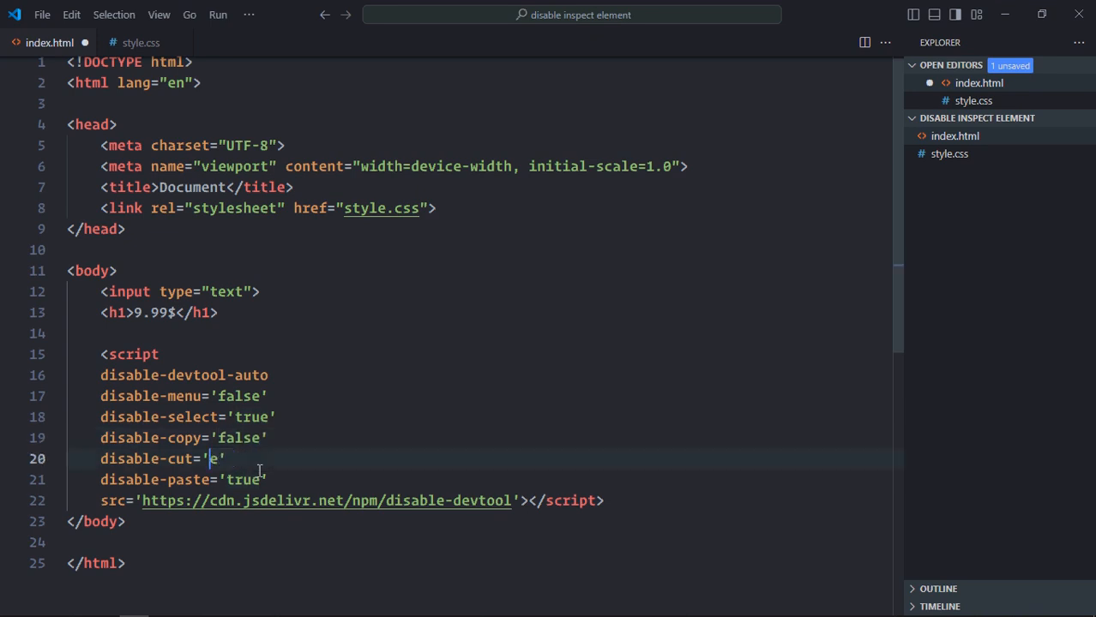
pyautogui.write('alse')
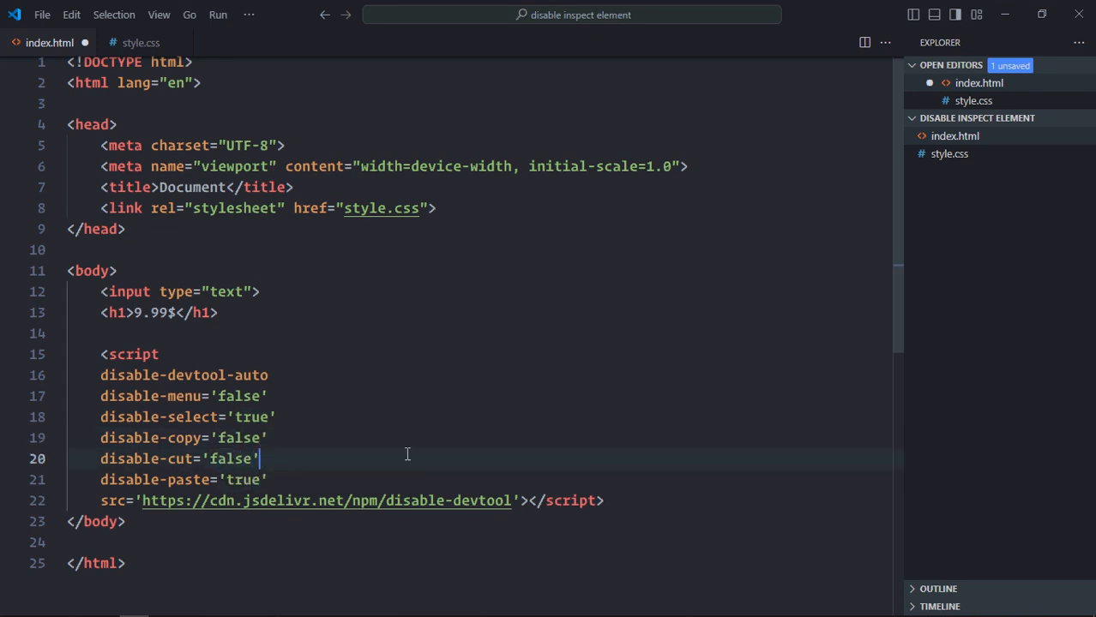
pyautogui.press('Ctrl+s')
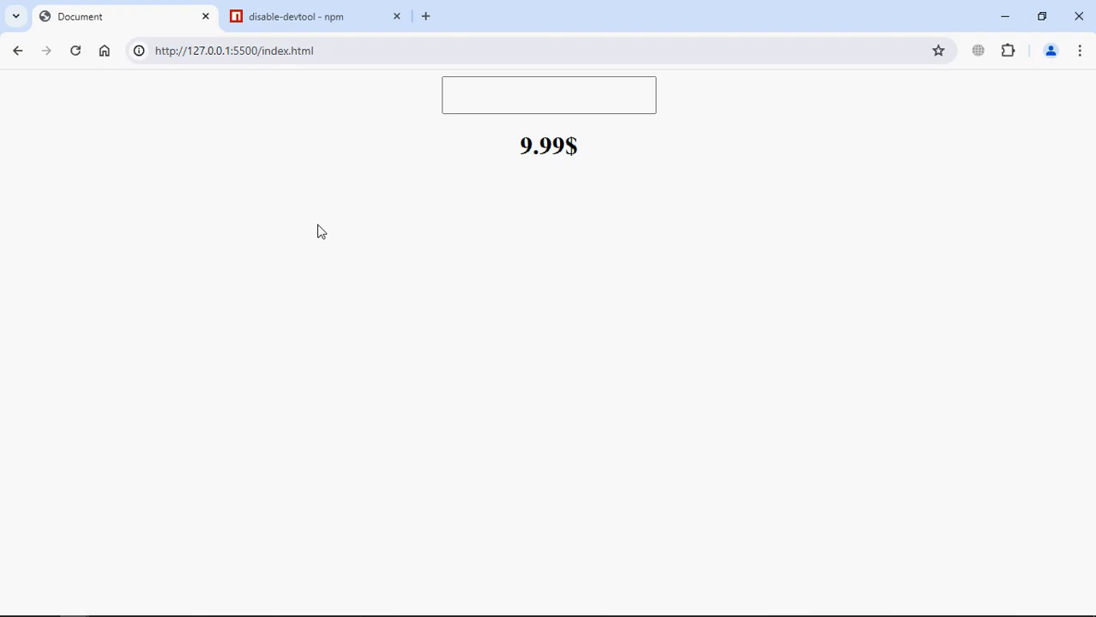
# Step: Enter 'asdfasfafa' in the test input and verify it copies into the address bar
pyautogui.click(236, 52)
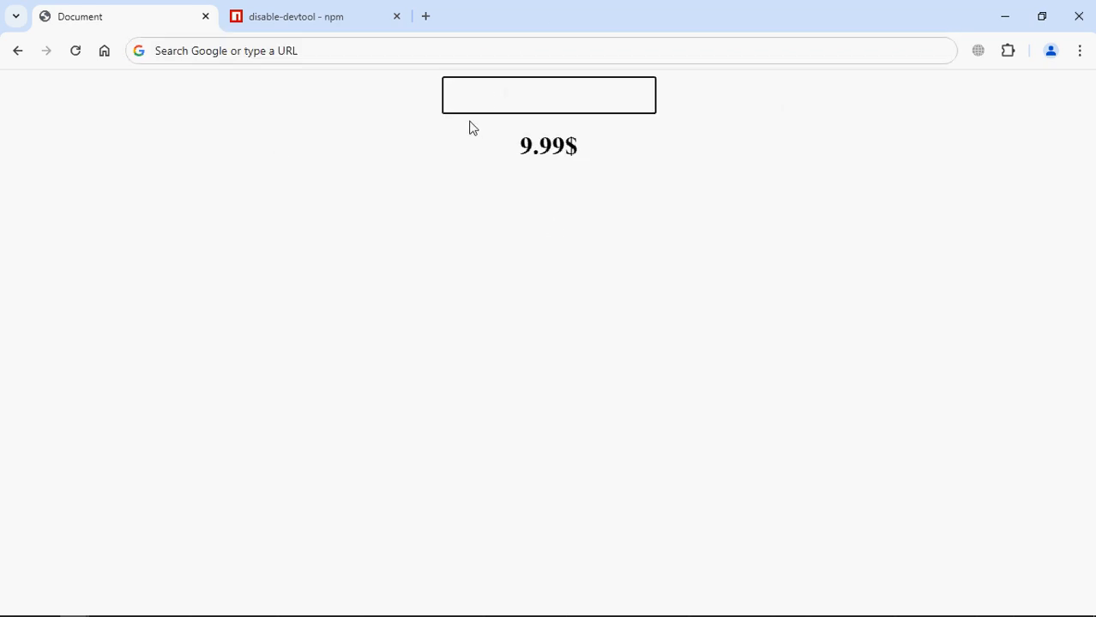
pyautogui.click(500, 97)
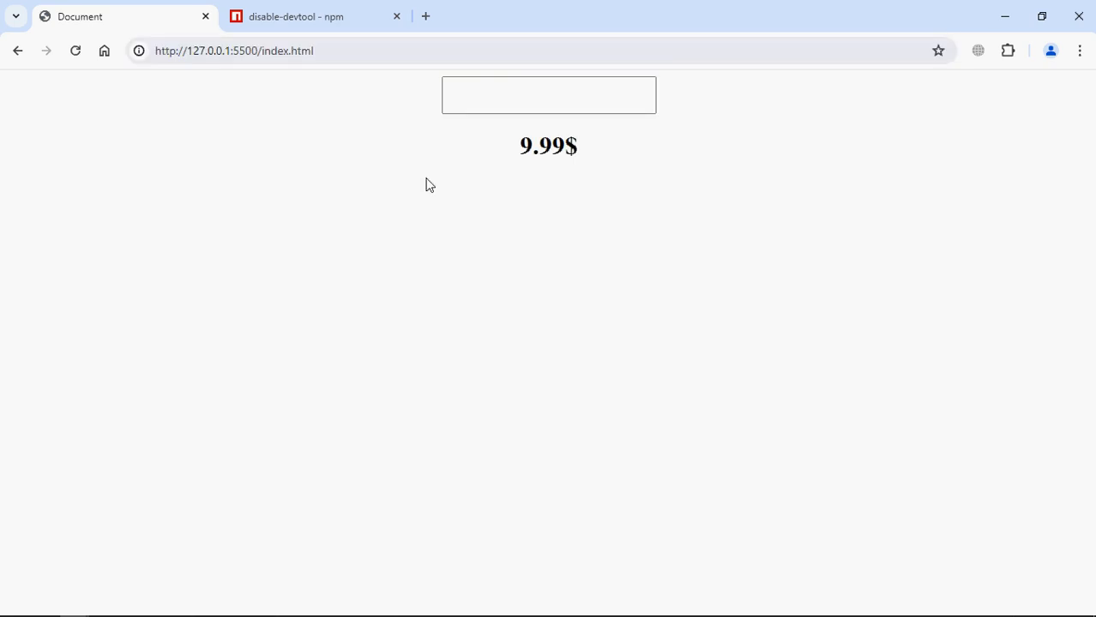
pyautogui.write('asdfasfa')
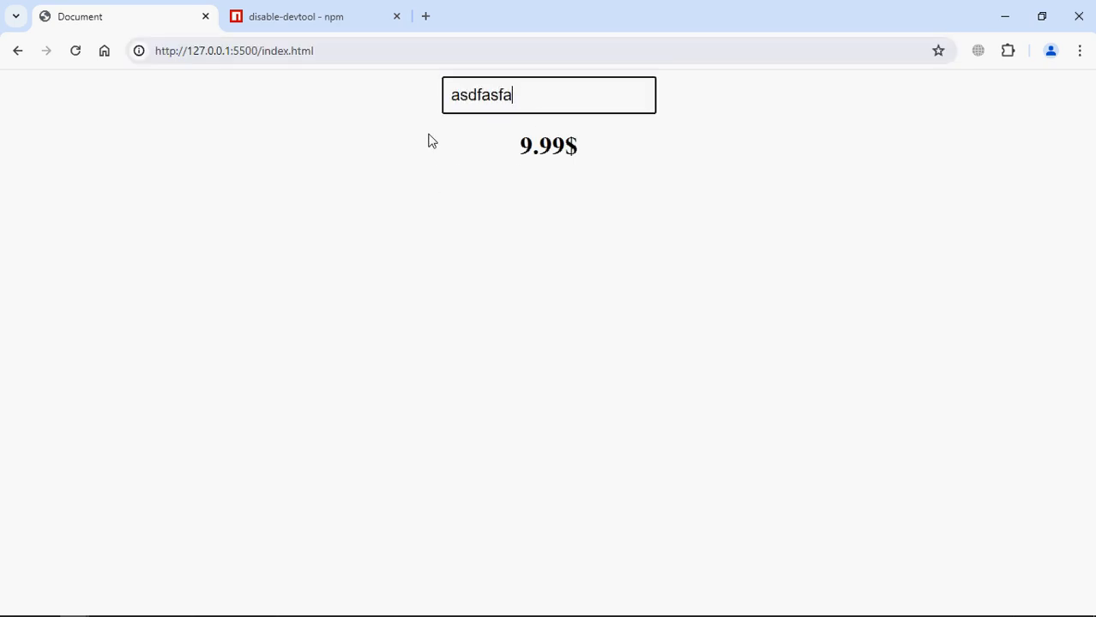
pyautogui.write('fa')
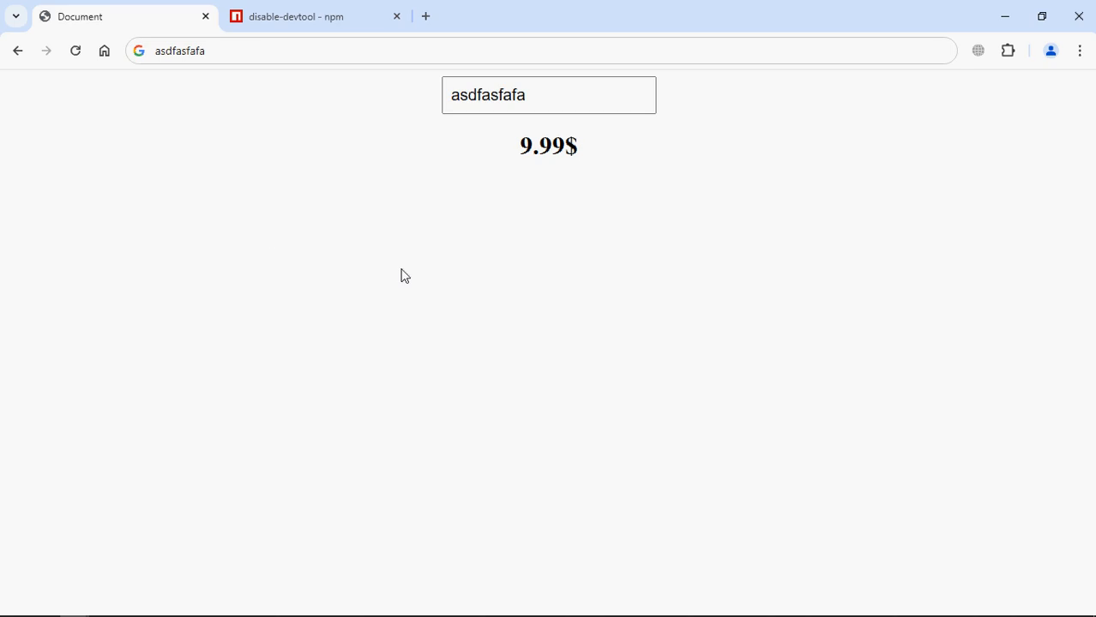
pyautogui.click(309, 17)
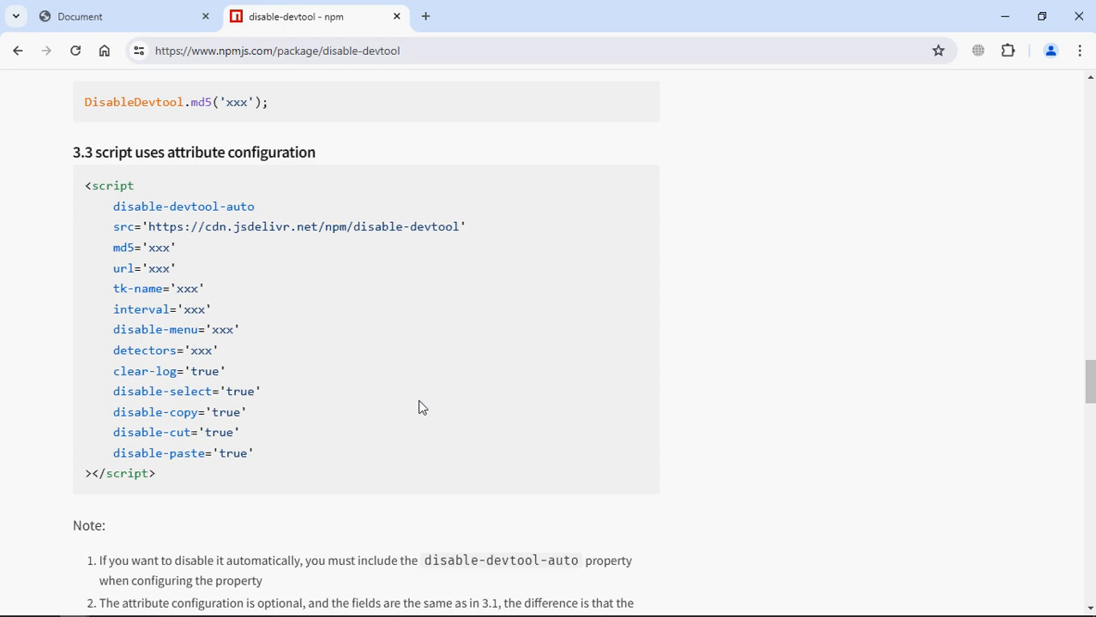
pyautogui.moveTo(262, 379)
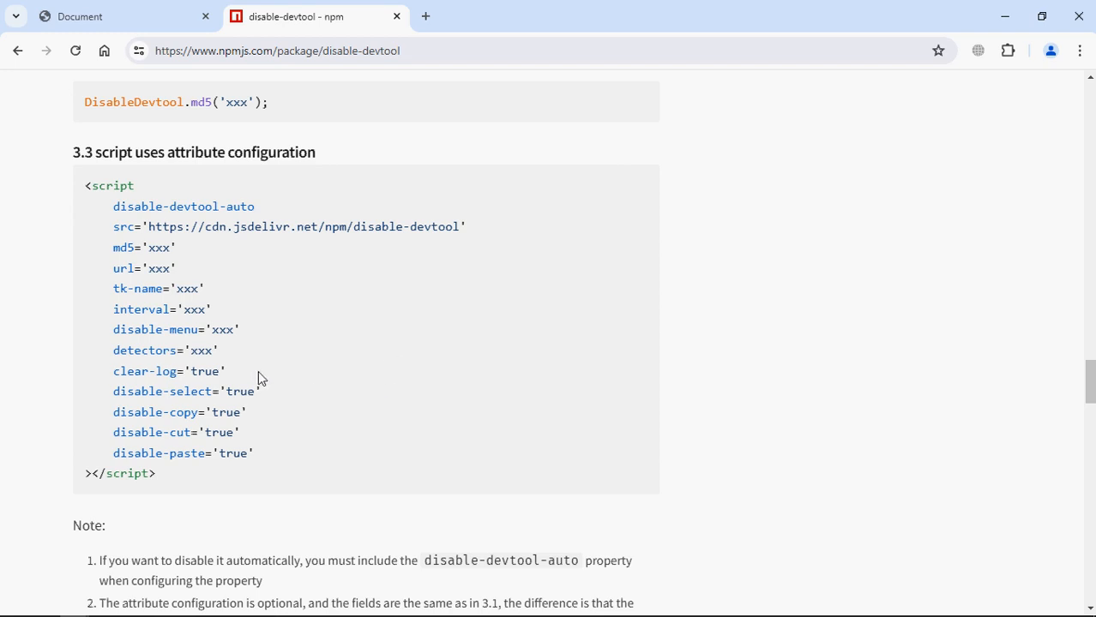
pyautogui.moveTo(158, 312)
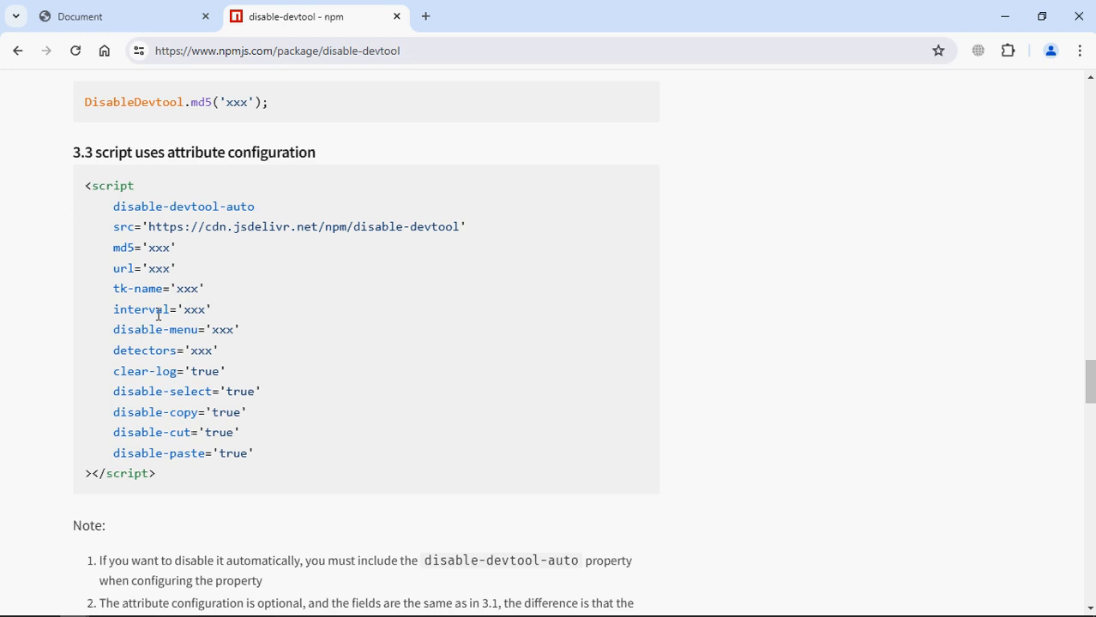
pyautogui.moveTo(314, 310)
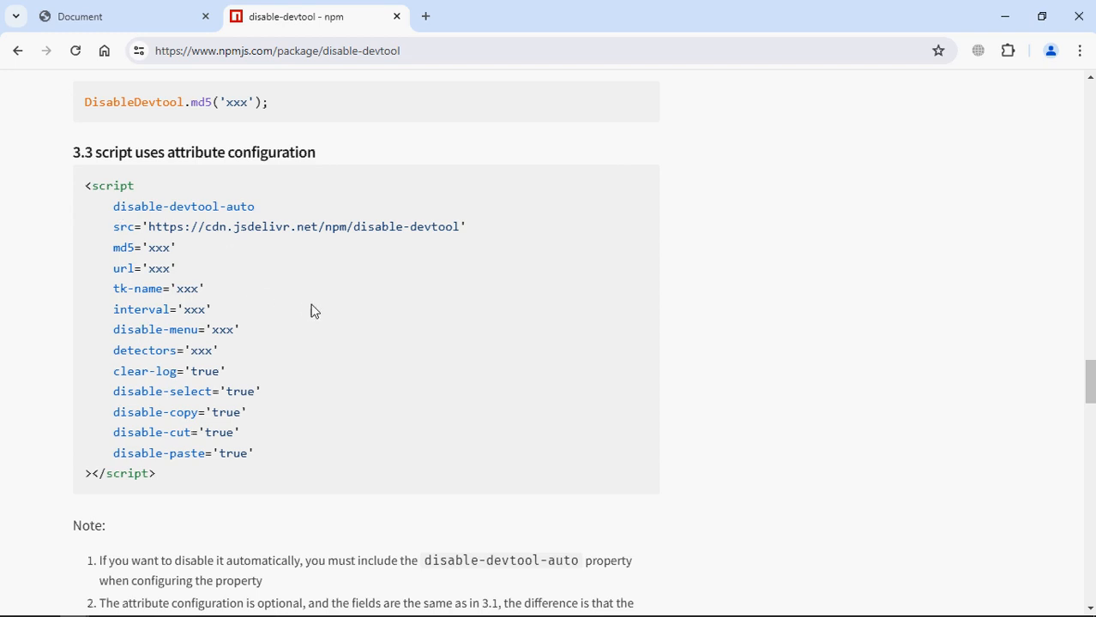
pyautogui.scroll(3)
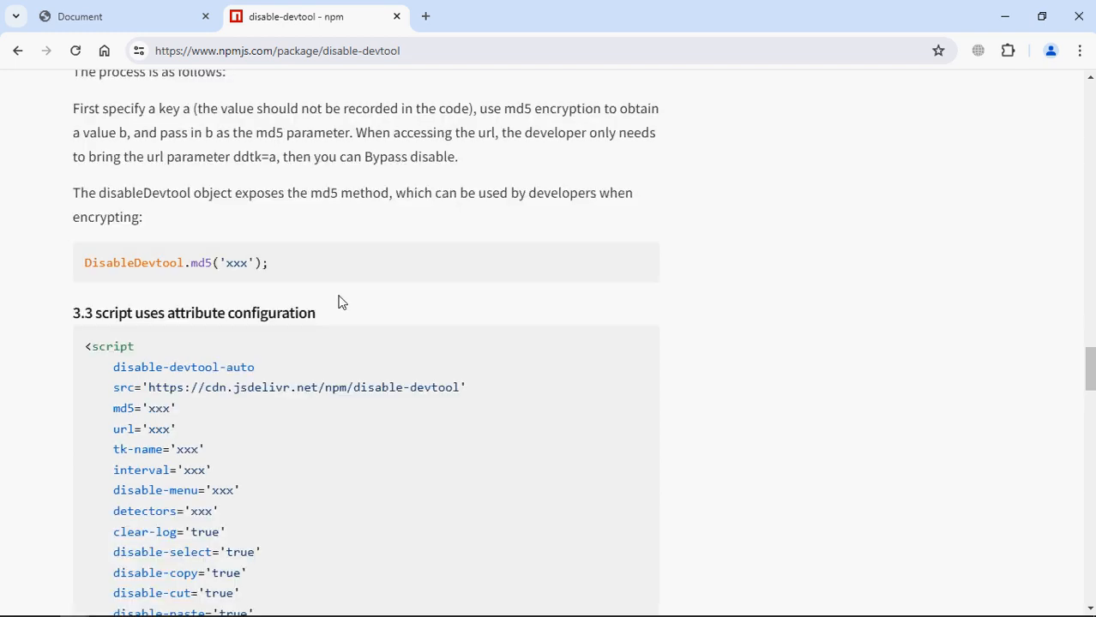